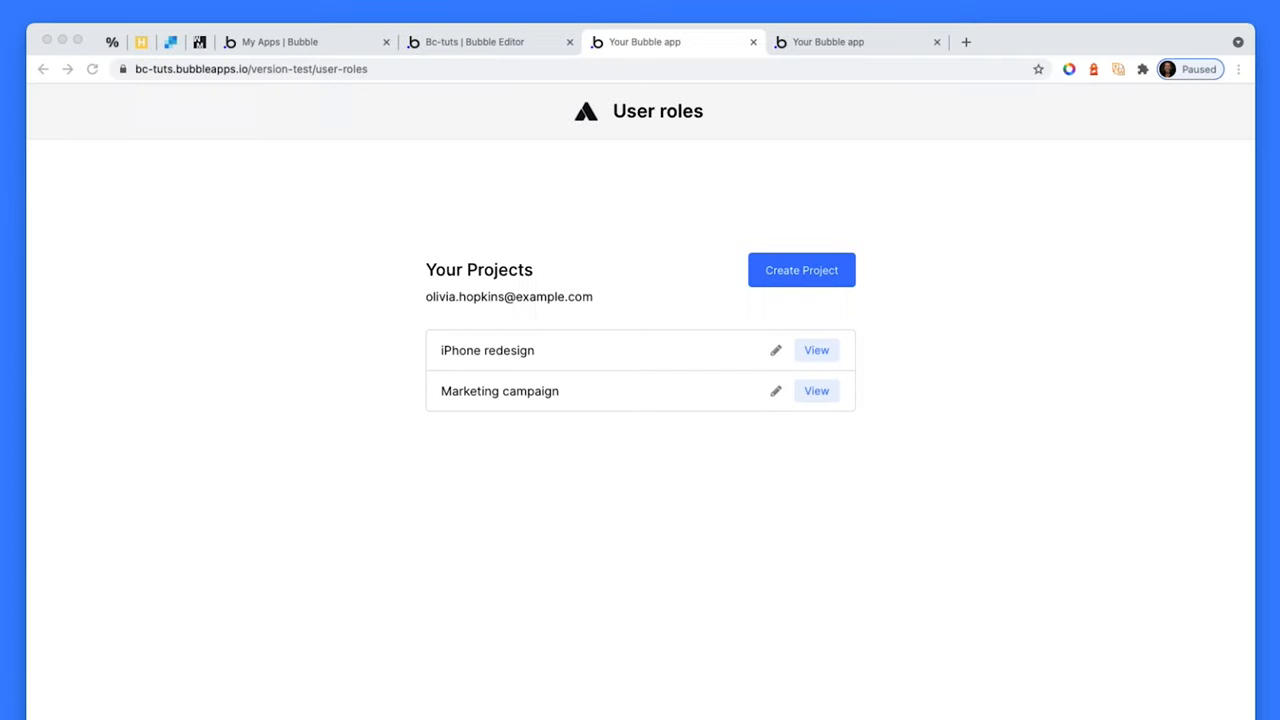
pyautogui.moveTo(547, 377)
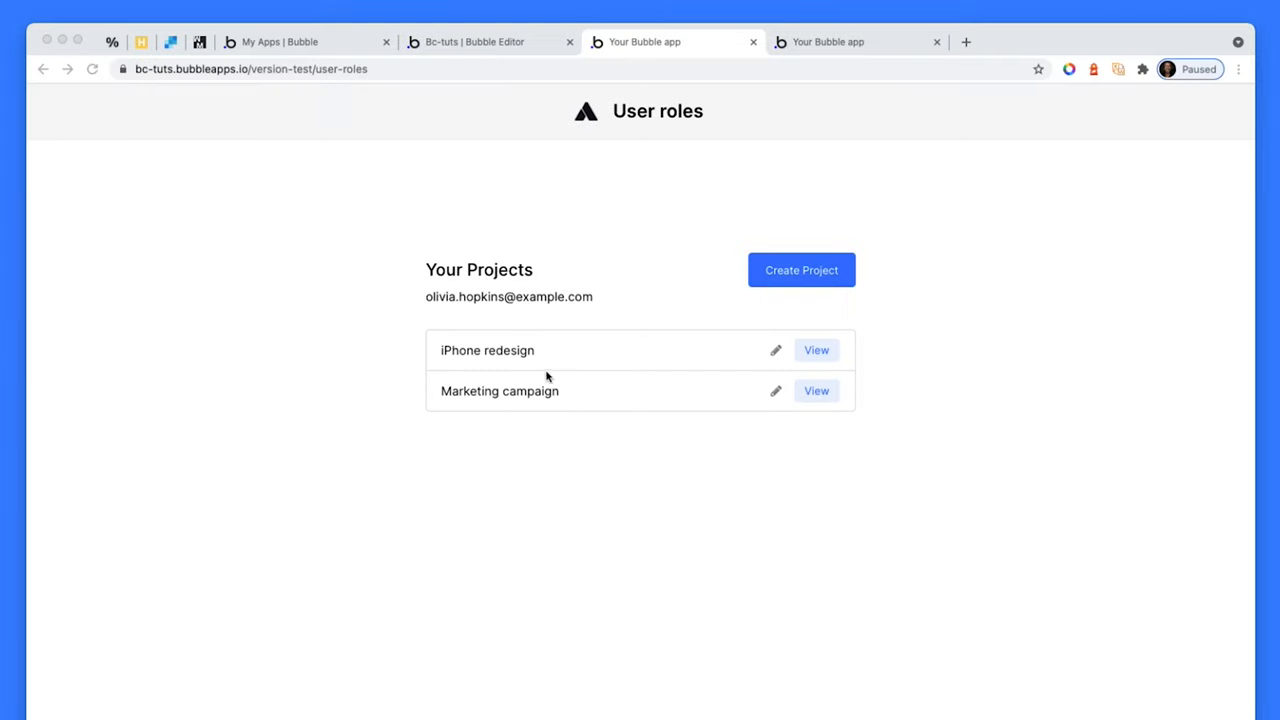
pyautogui.moveTo(622, 153)
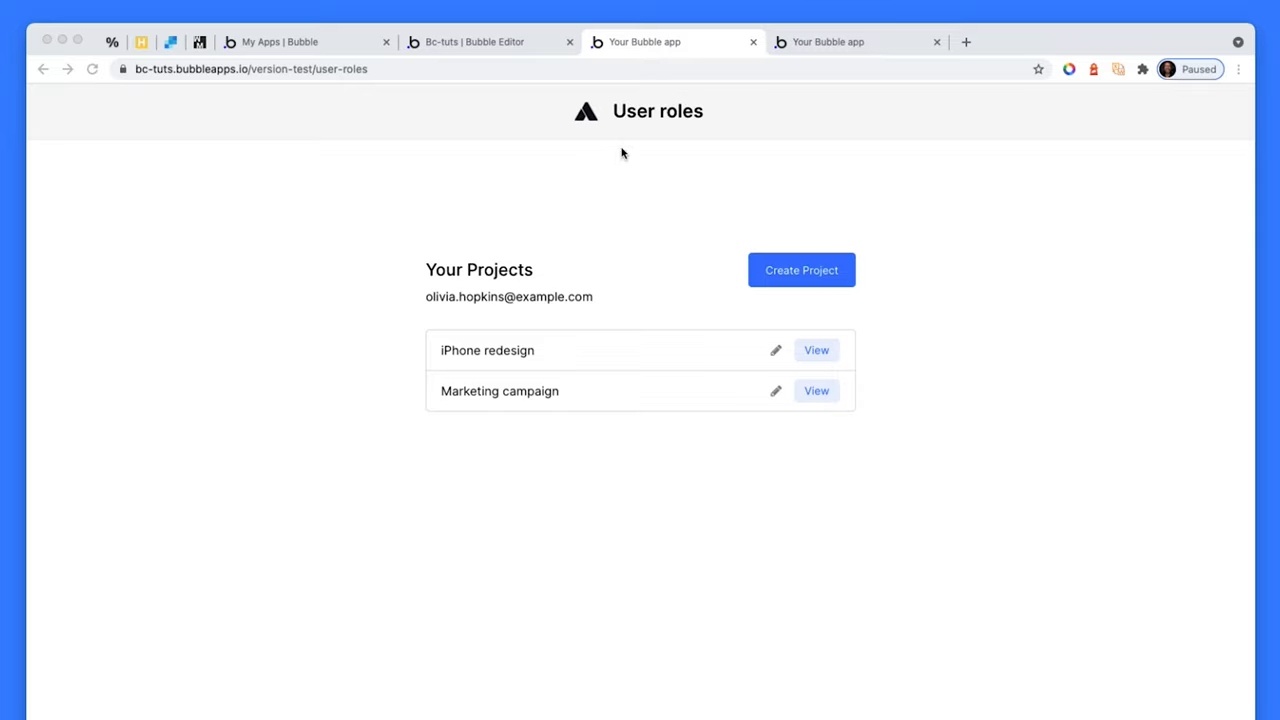
# Step: Run the app as the standard-role user from App data and review the limited projects page
pyautogui.doubleClick(495, 296)
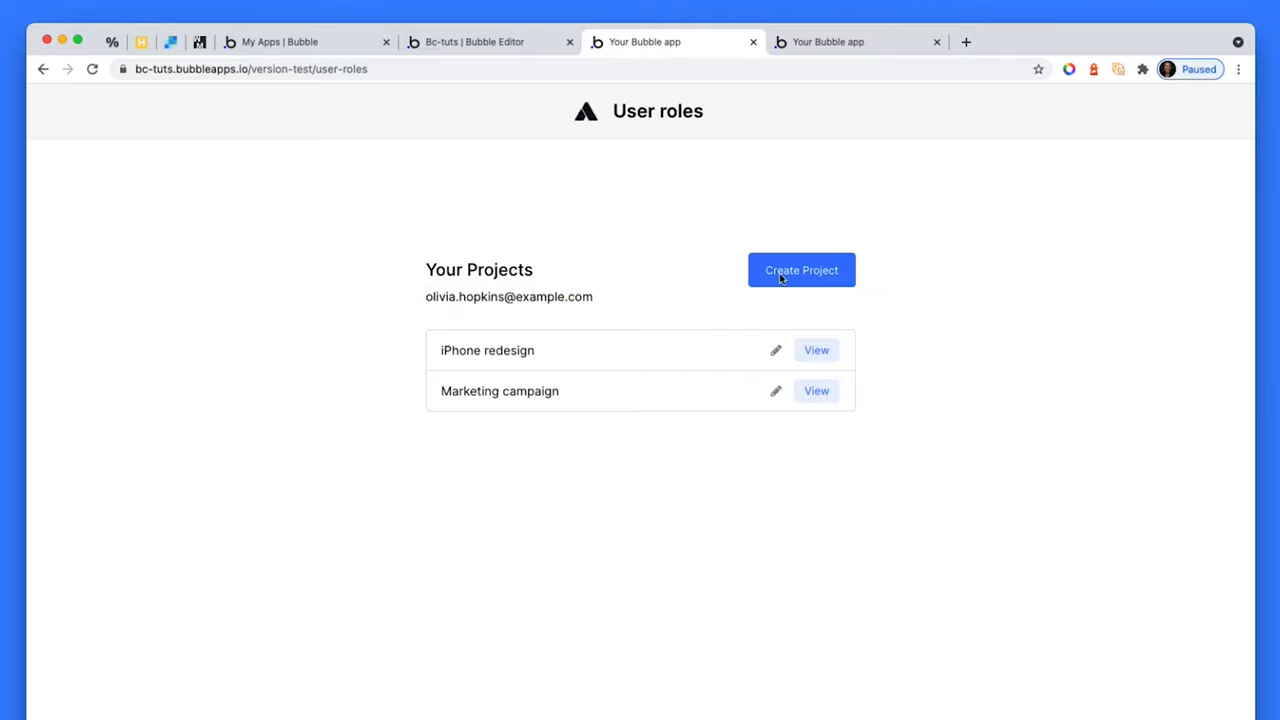
pyautogui.moveTo(785, 327)
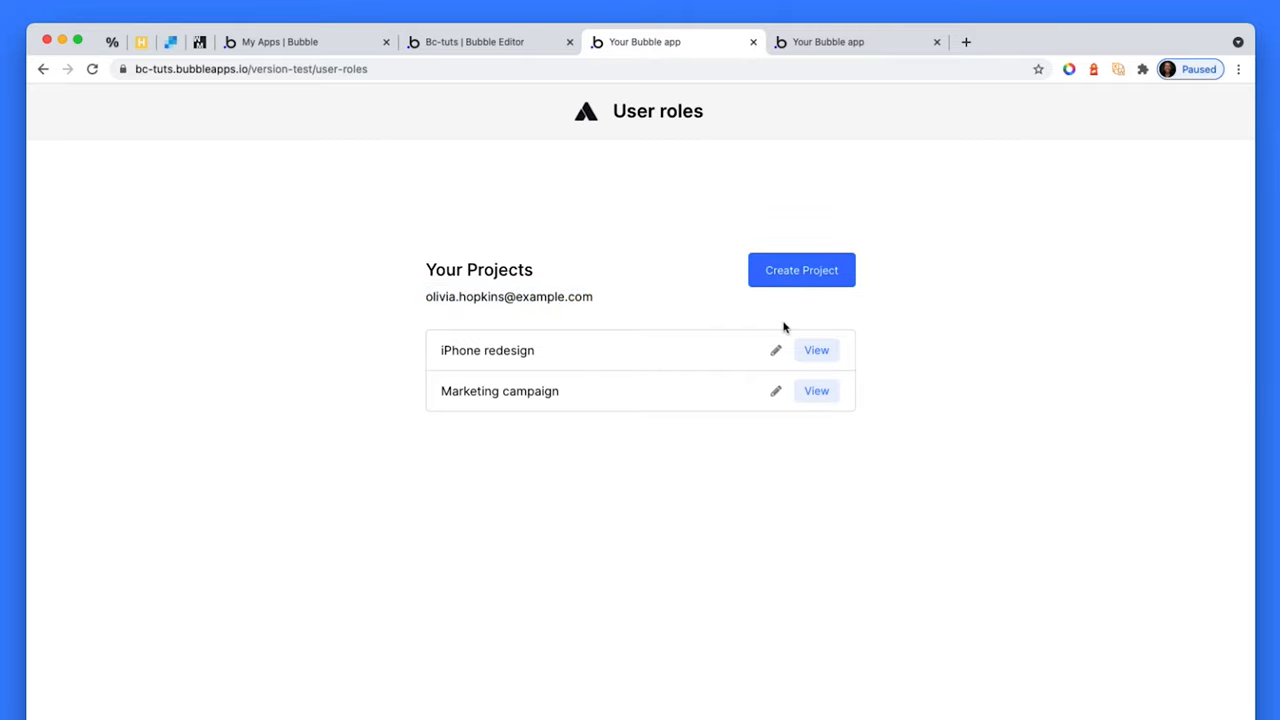
pyautogui.moveTo(776, 388)
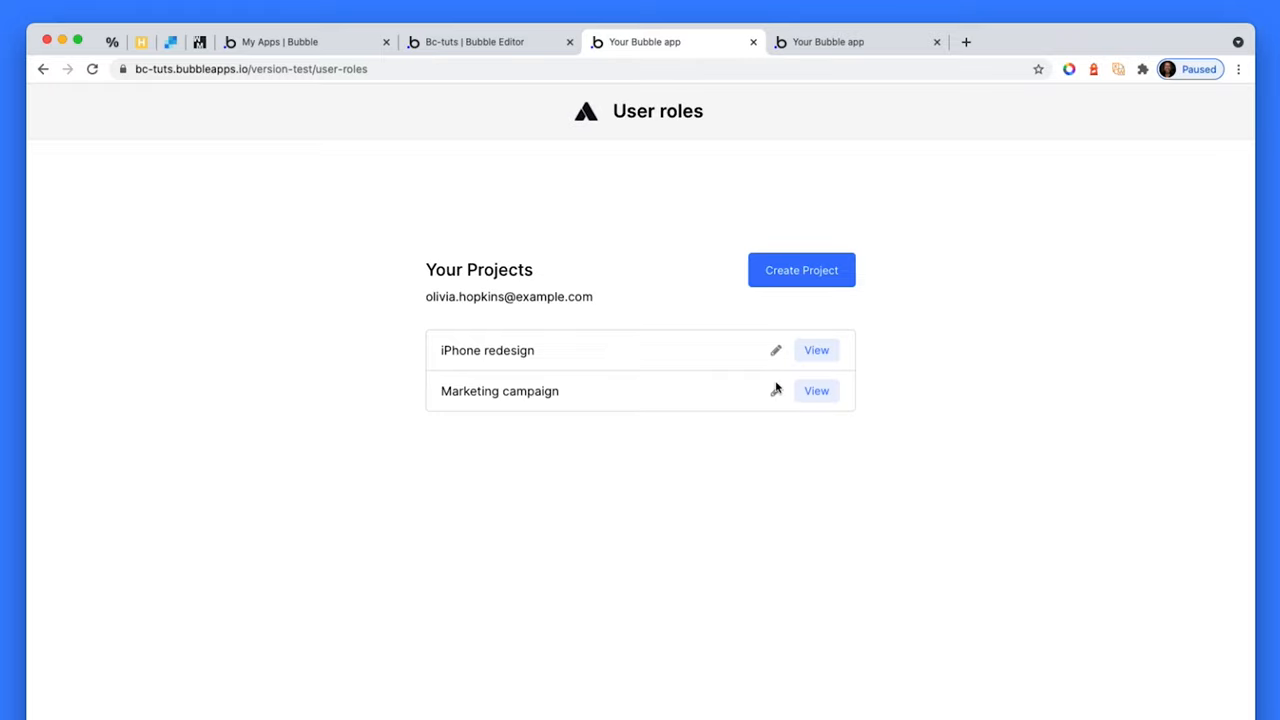
pyautogui.moveTo(413, 403)
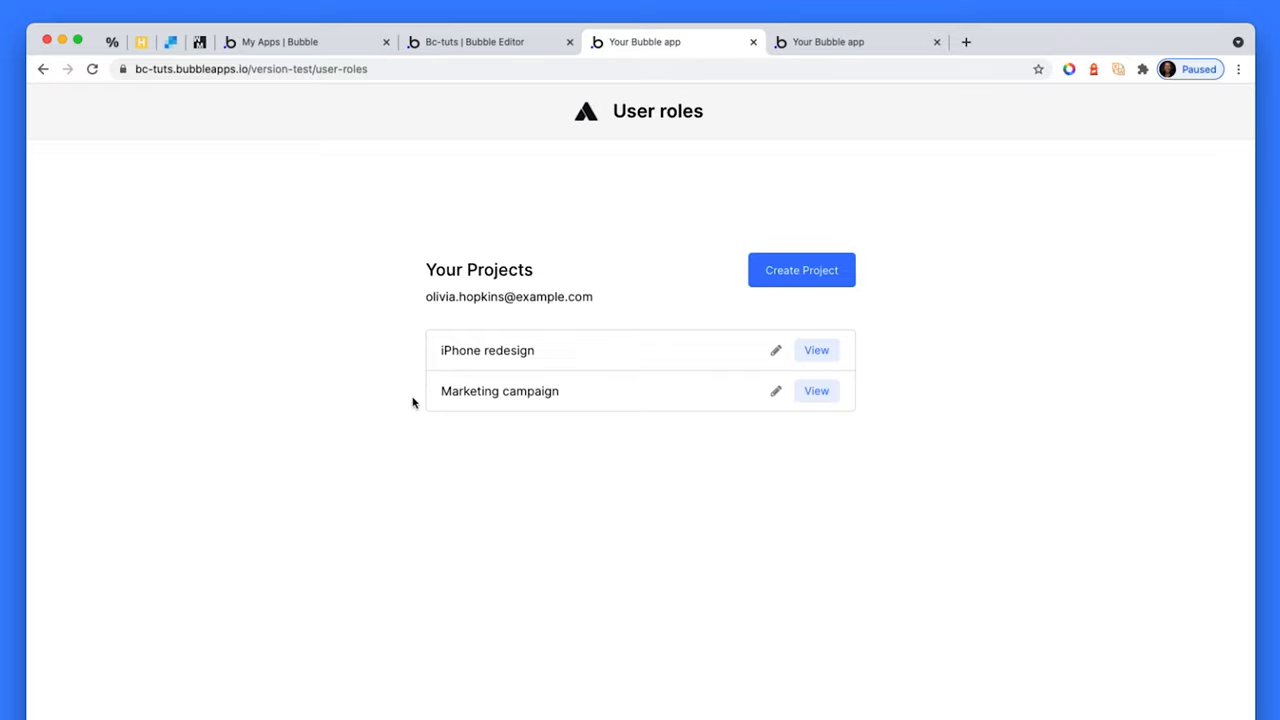
pyautogui.moveTo(470, 48)
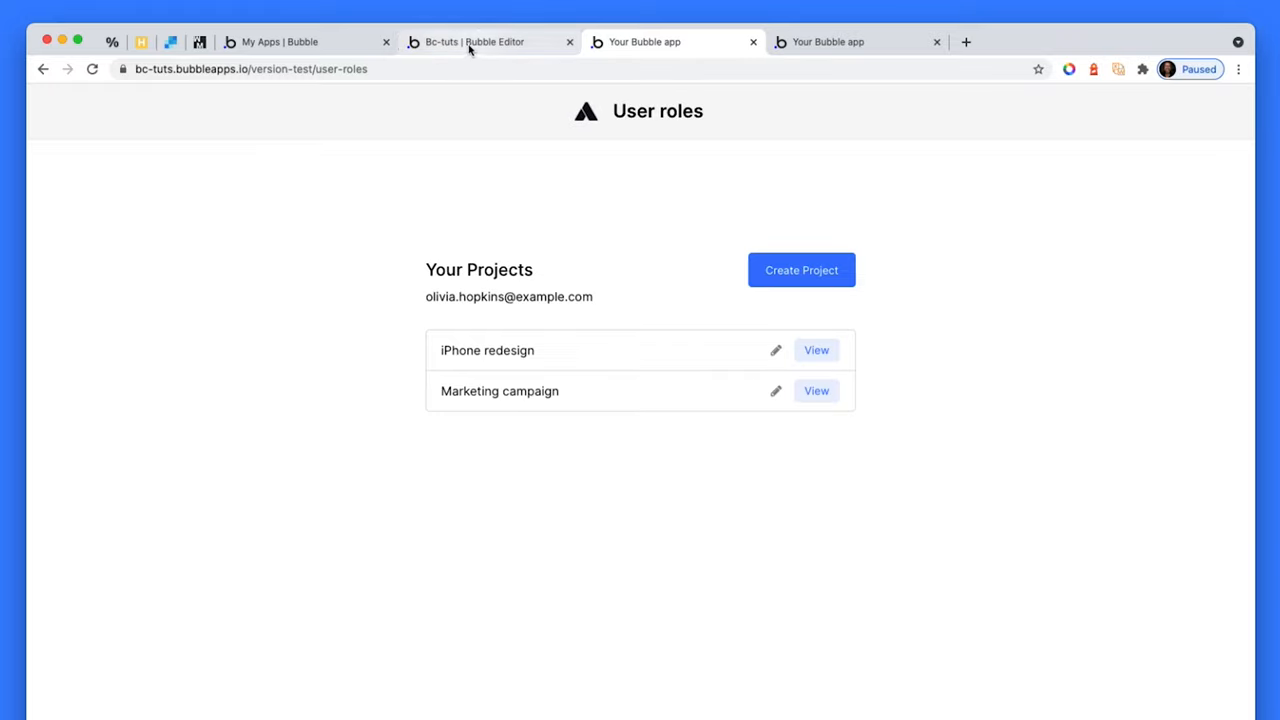
pyautogui.click(490, 42)
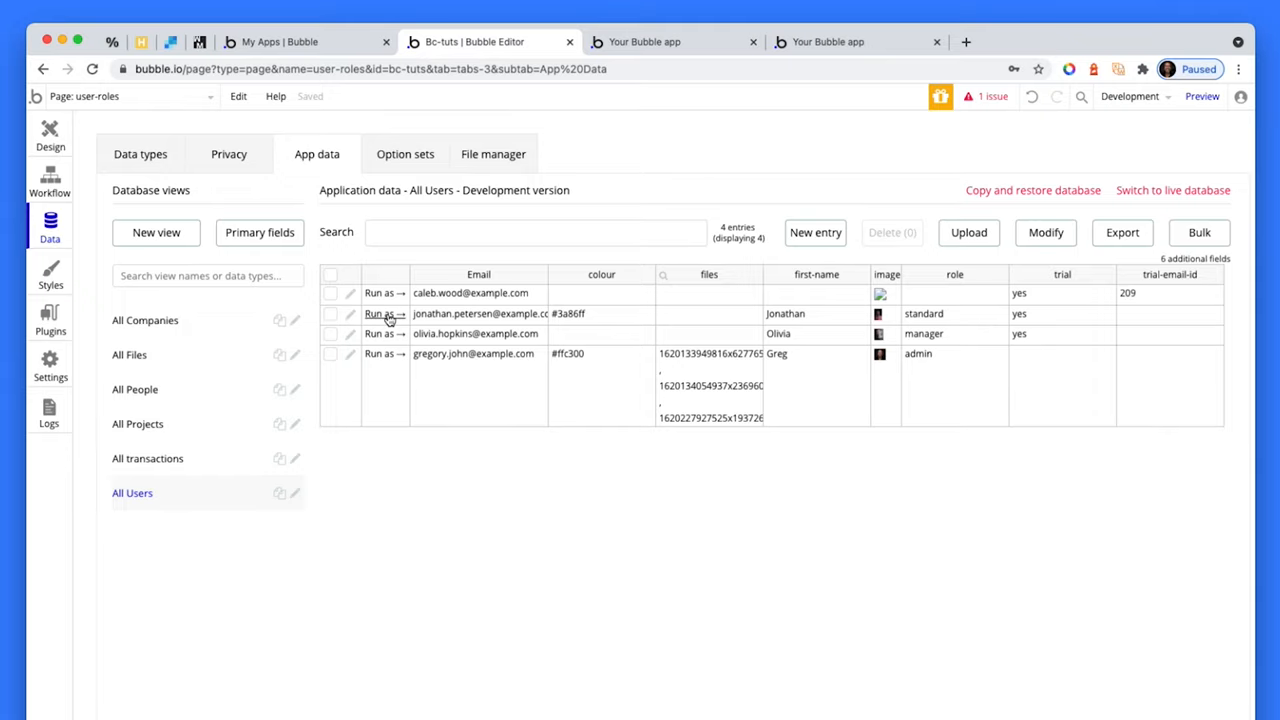
pyautogui.click(383, 333)
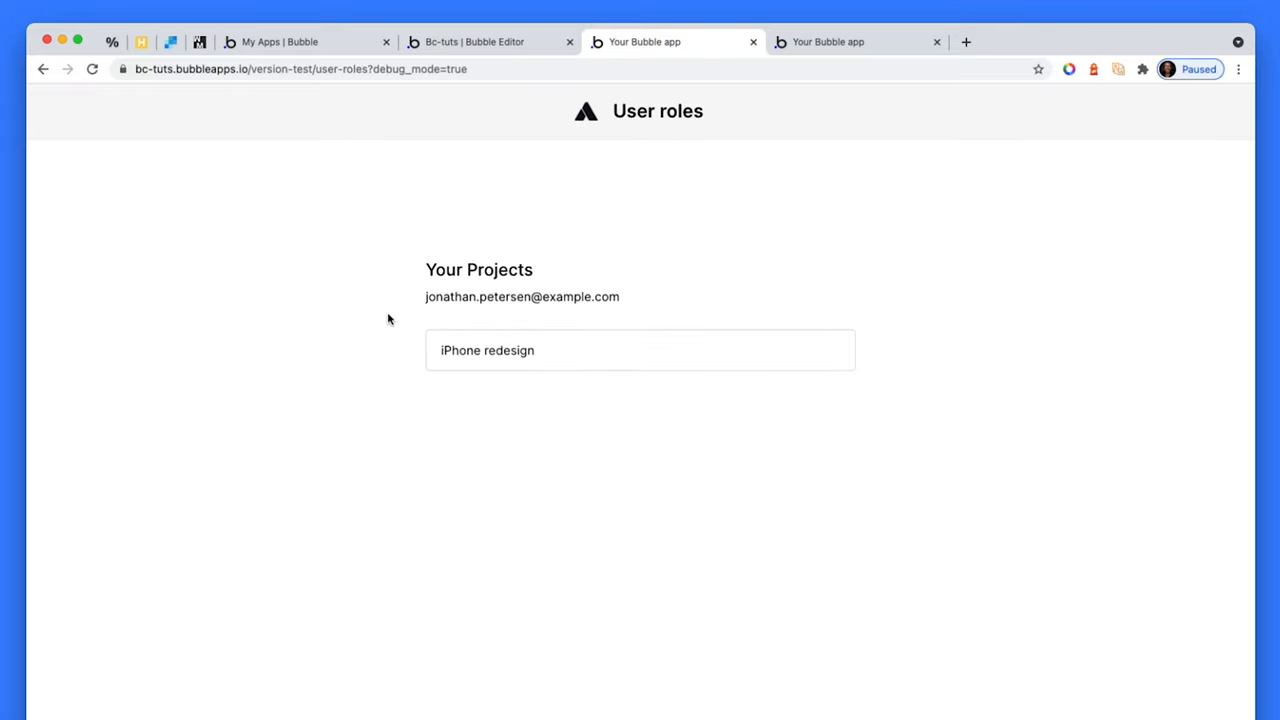
pyautogui.moveTo(478, 145)
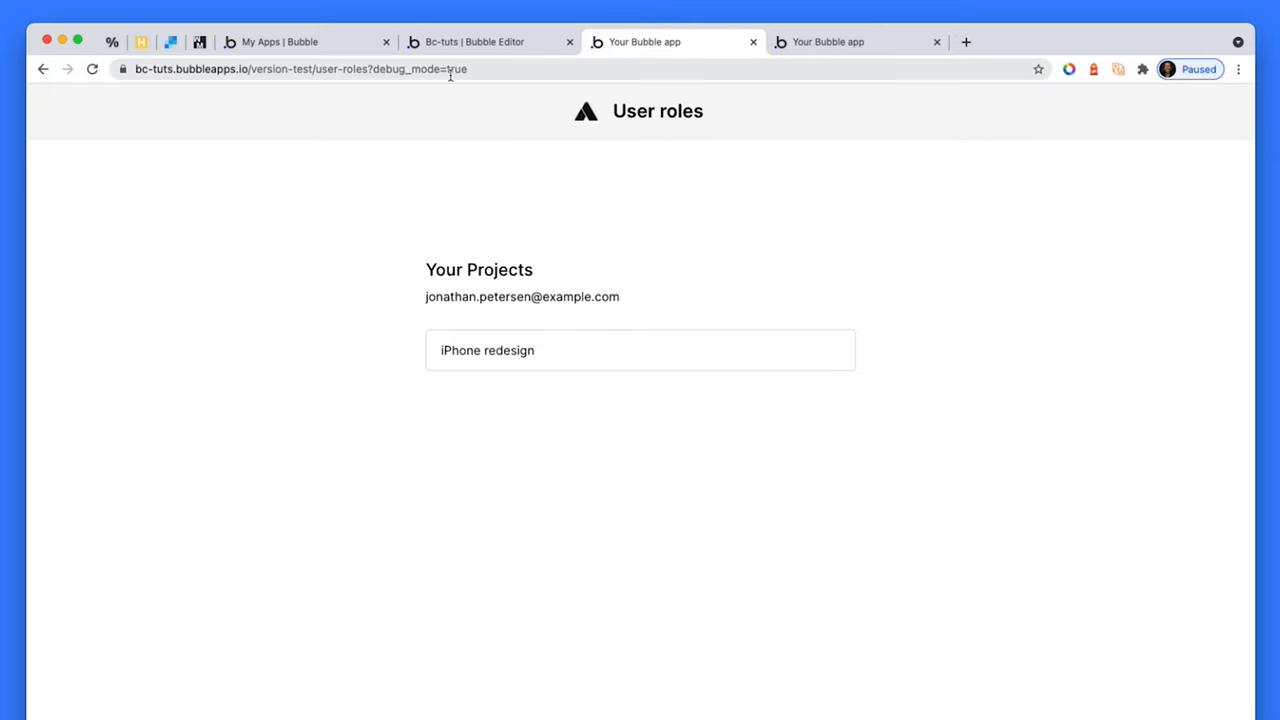
pyautogui.moveTo(757, 255)
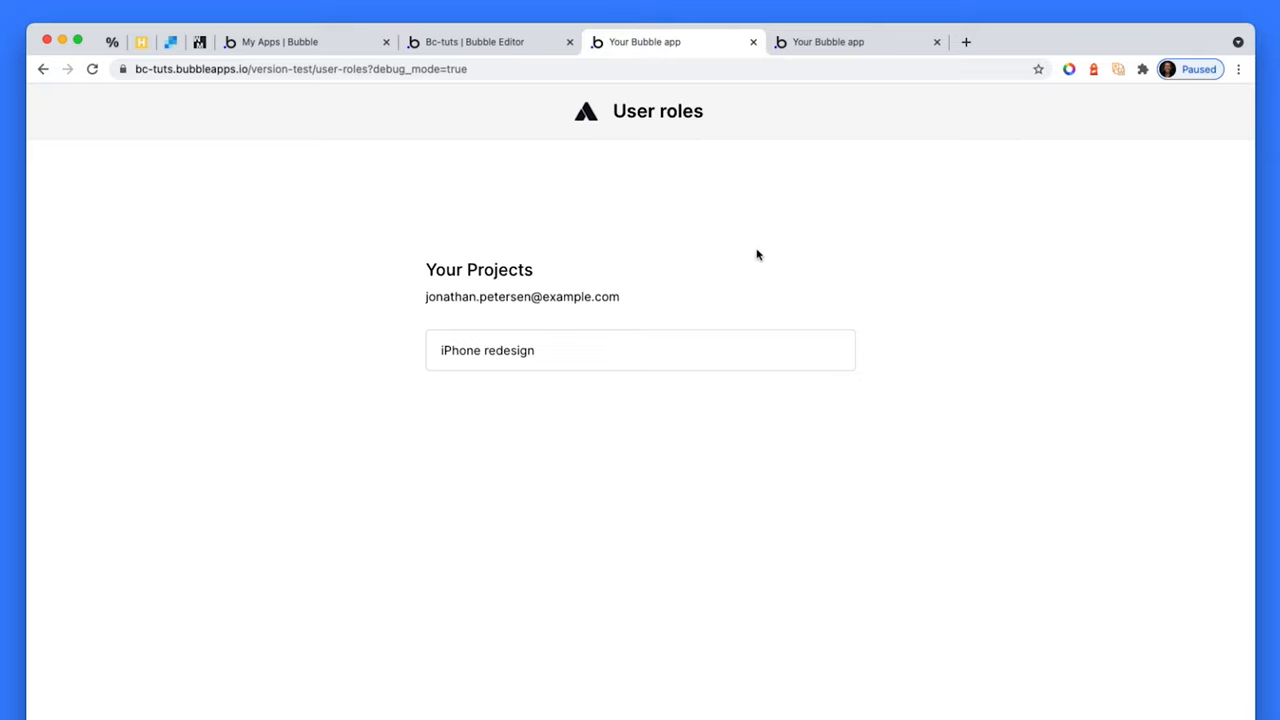
pyautogui.moveTo(830, 298)
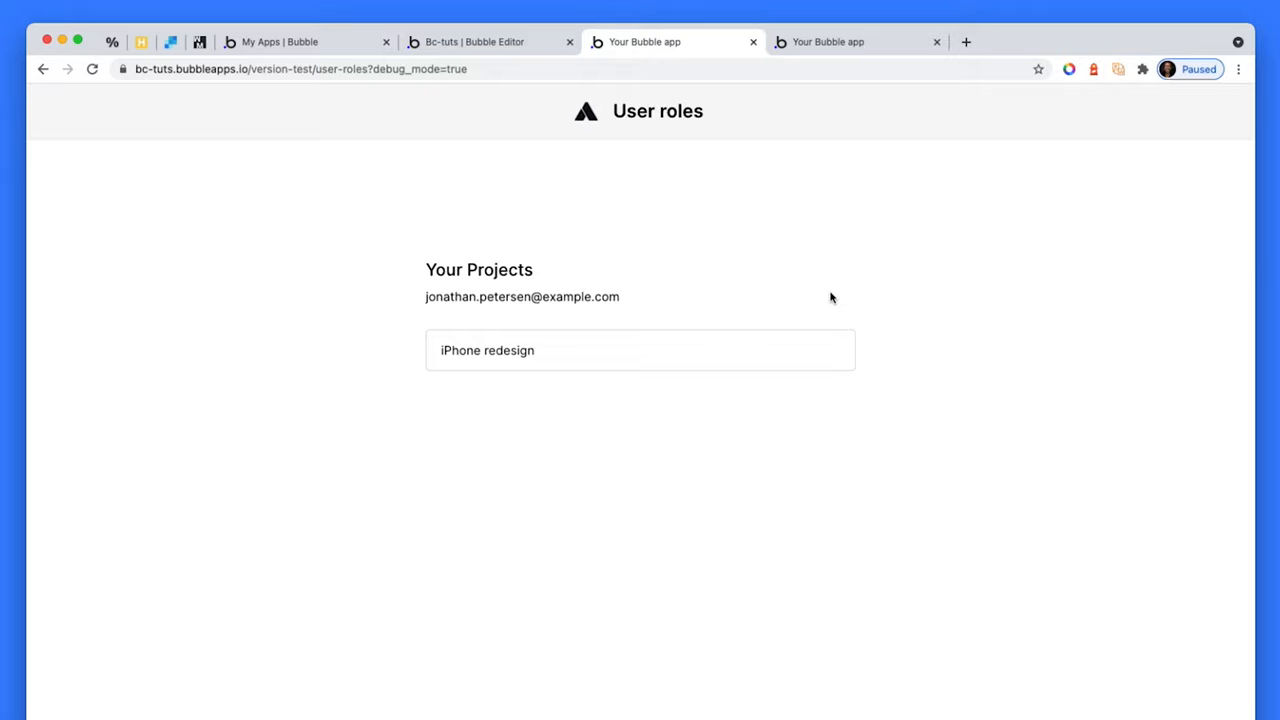
pyautogui.moveTo(477, 345)
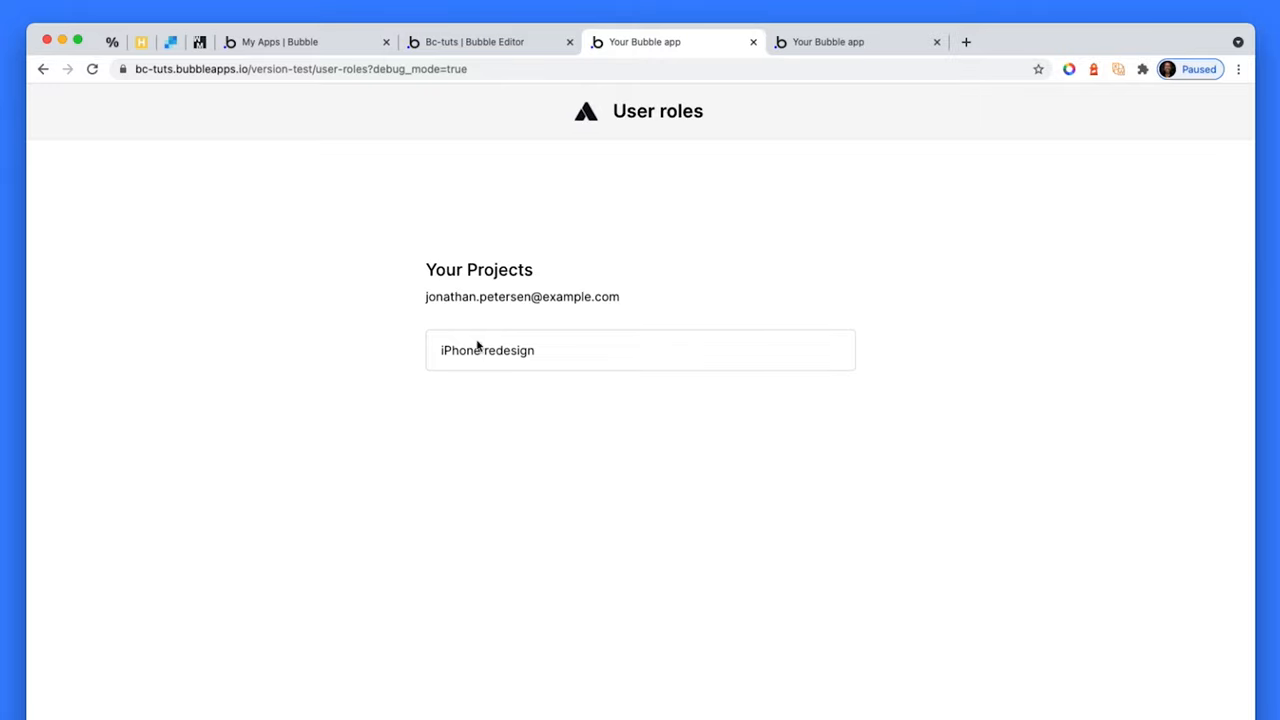
pyautogui.moveTo(763, 363)
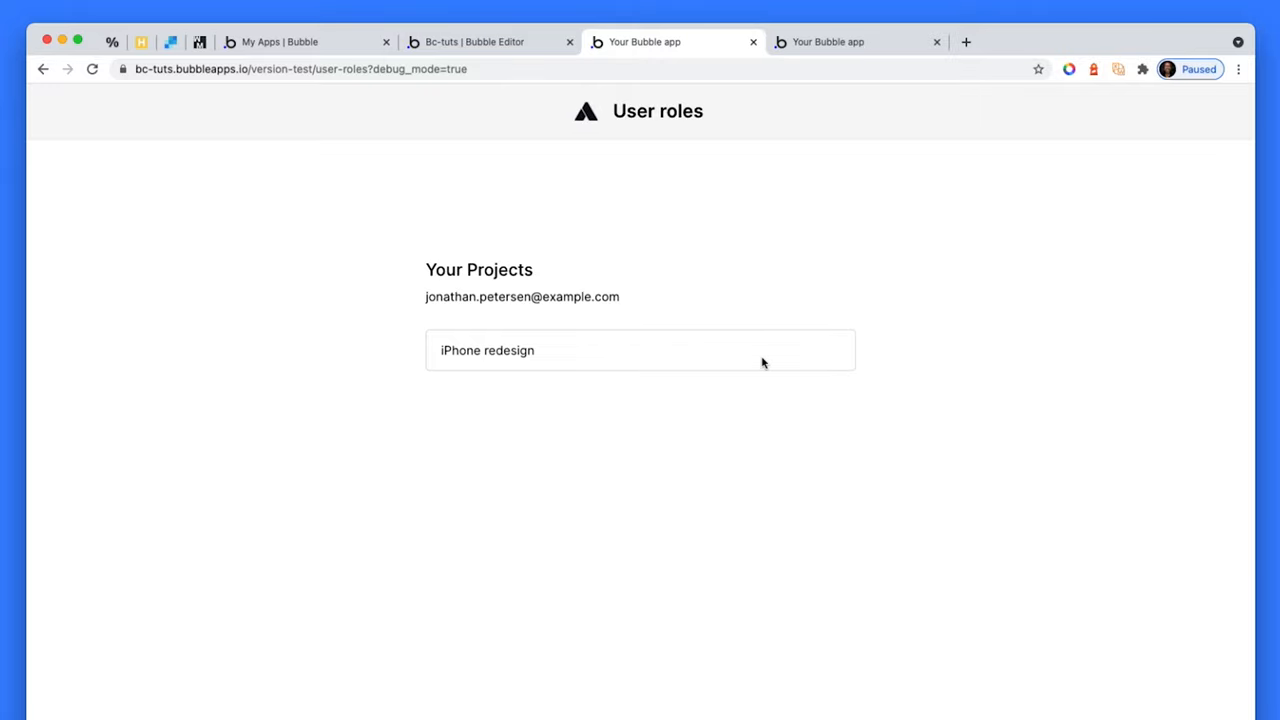
pyautogui.moveTo(843, 368)
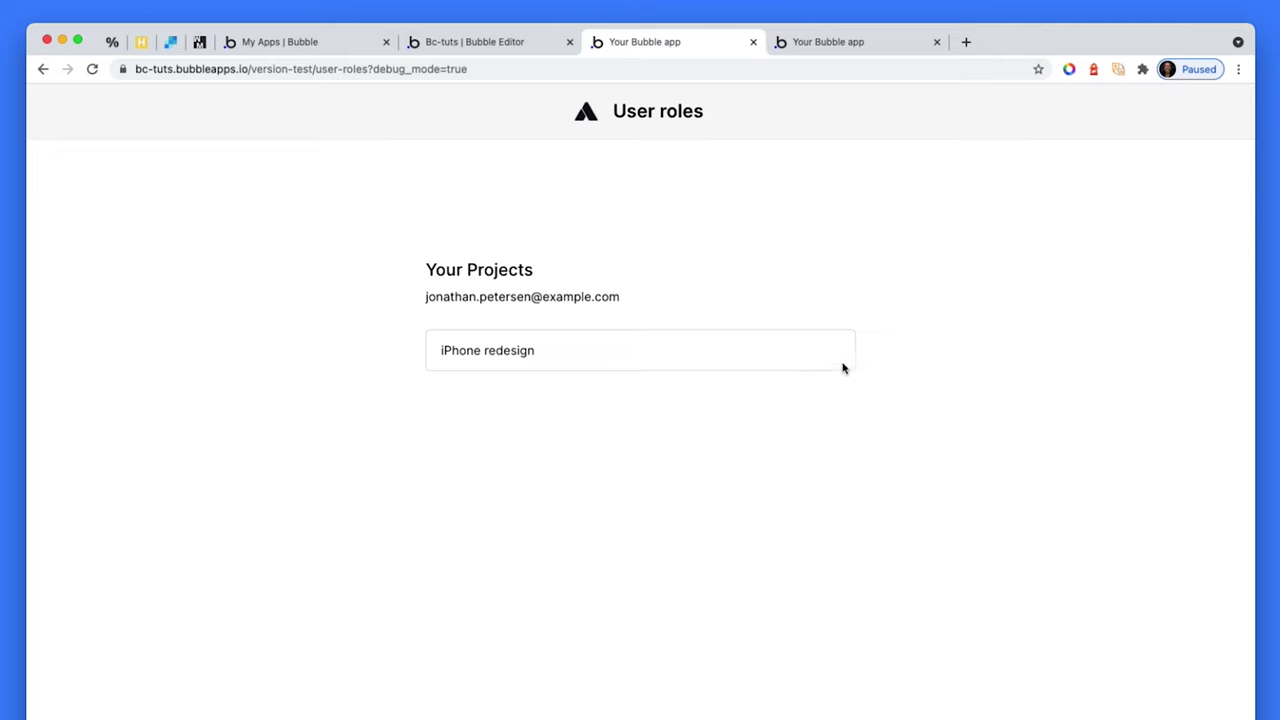
pyautogui.moveTo(481, 127)
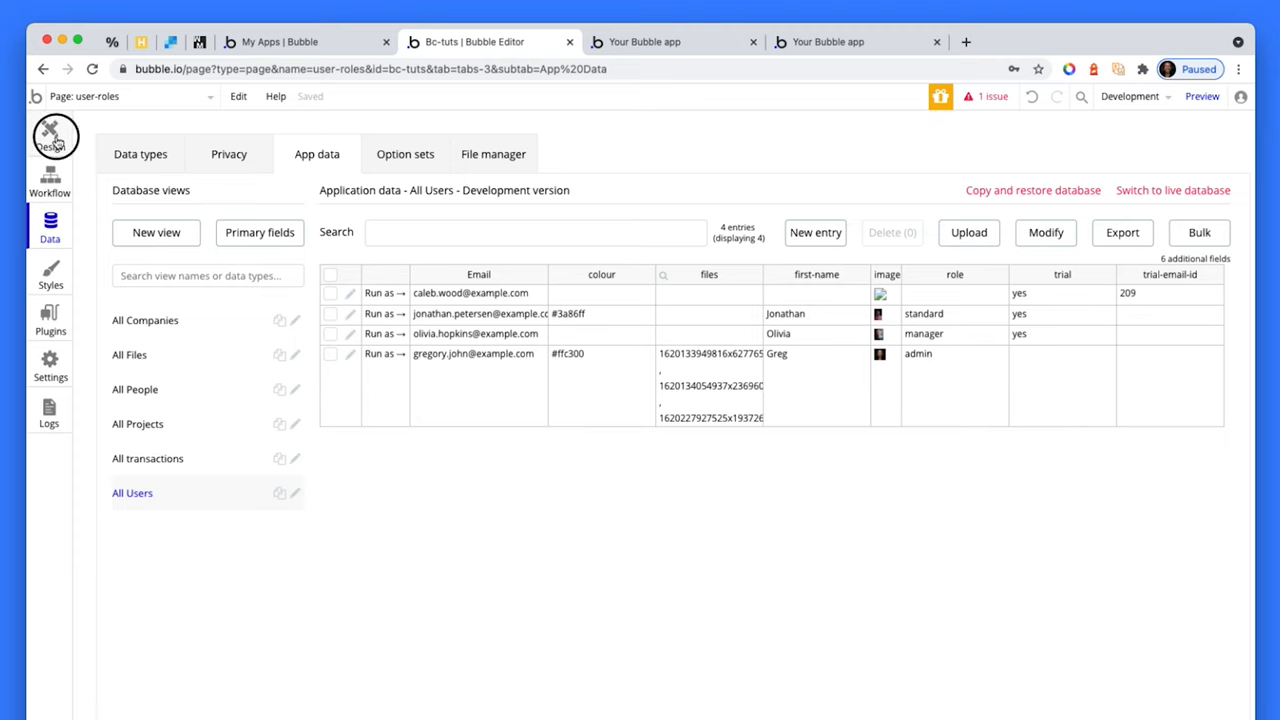
# Step: Delete the 'role is manager' condition on Button View, confirm the standard user sees View, and return to Data
pyautogui.click(50, 135)
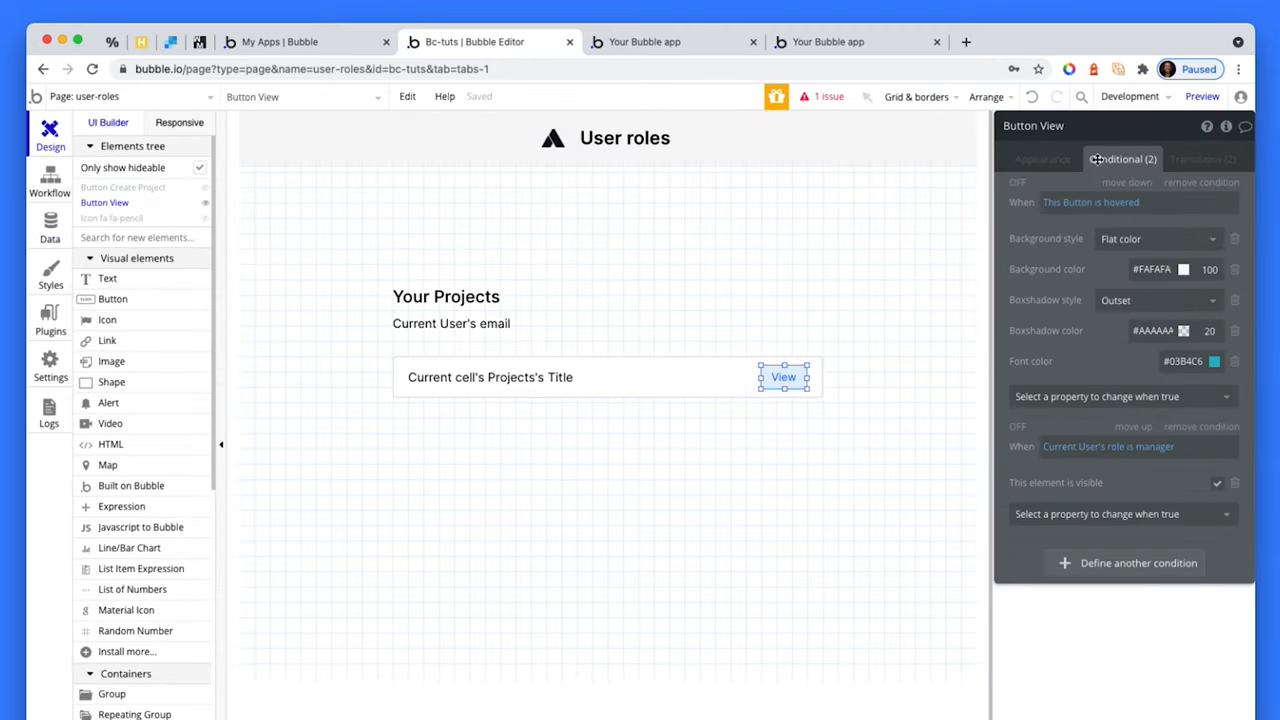
pyautogui.click(1201, 426)
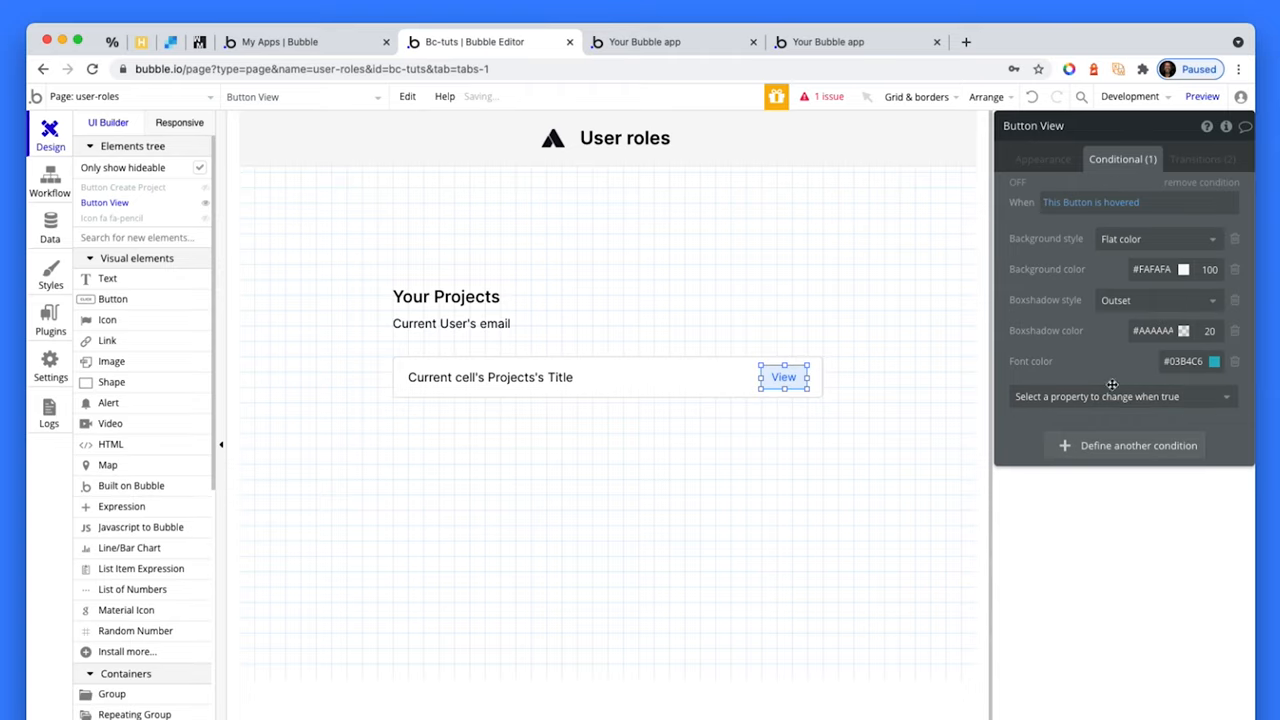
pyautogui.click(672, 41)
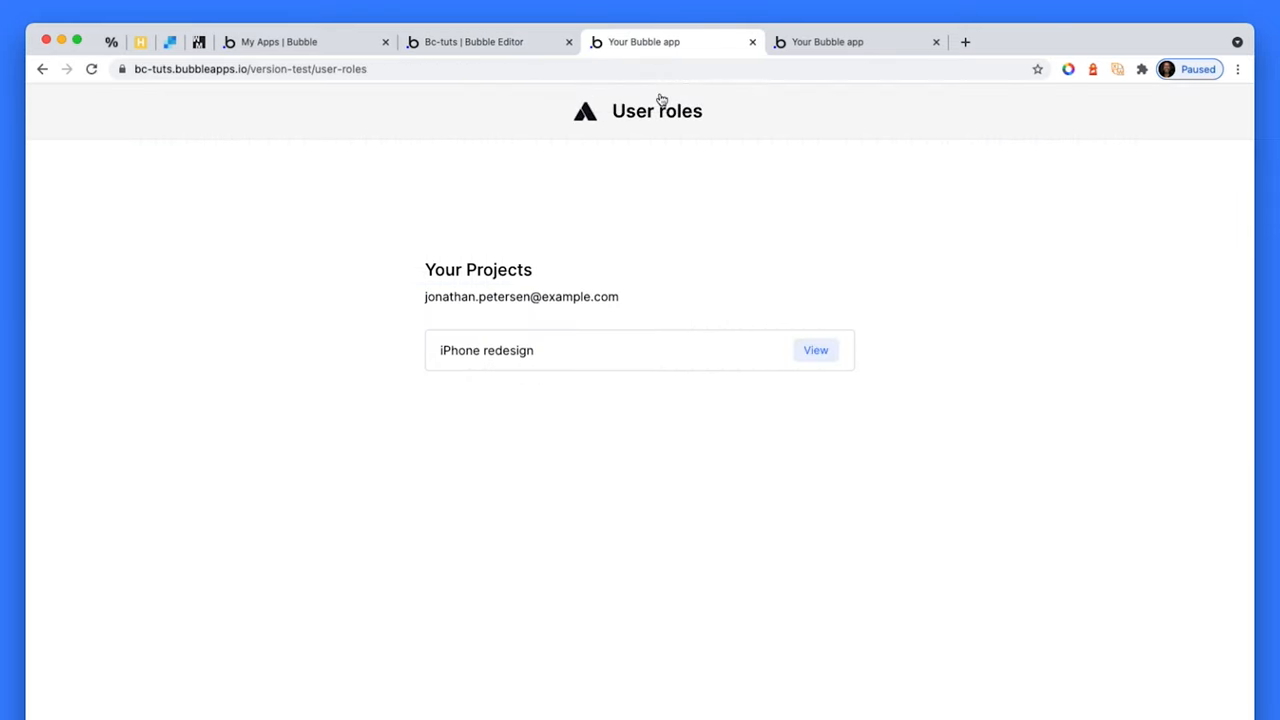
pyautogui.click(475, 41)
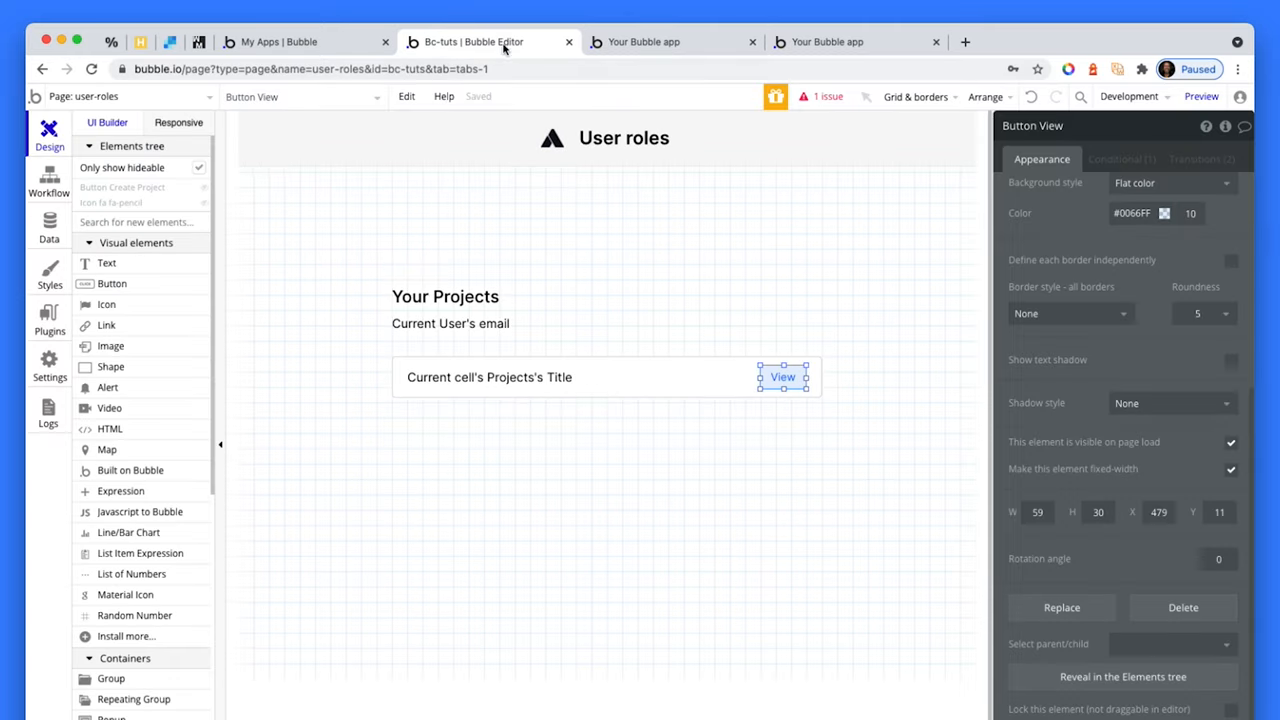
pyautogui.click(49, 225)
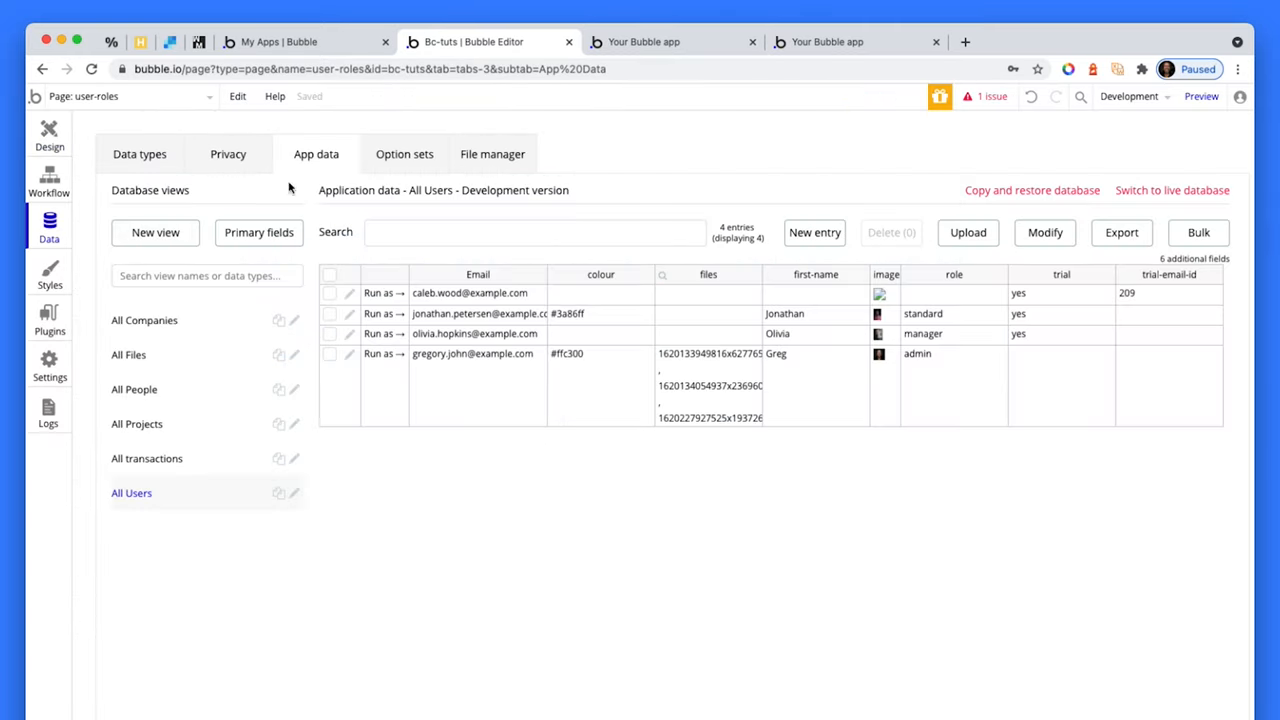
pyautogui.click(404, 154)
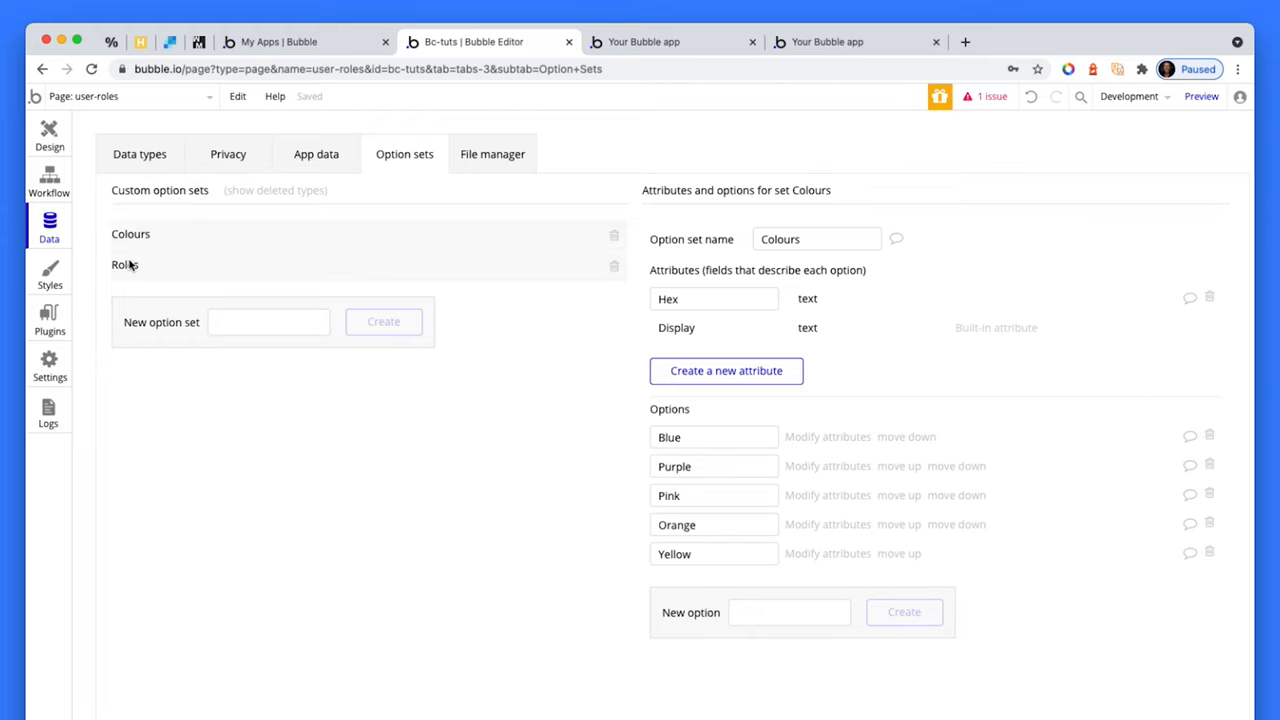
pyautogui.click(124, 264)
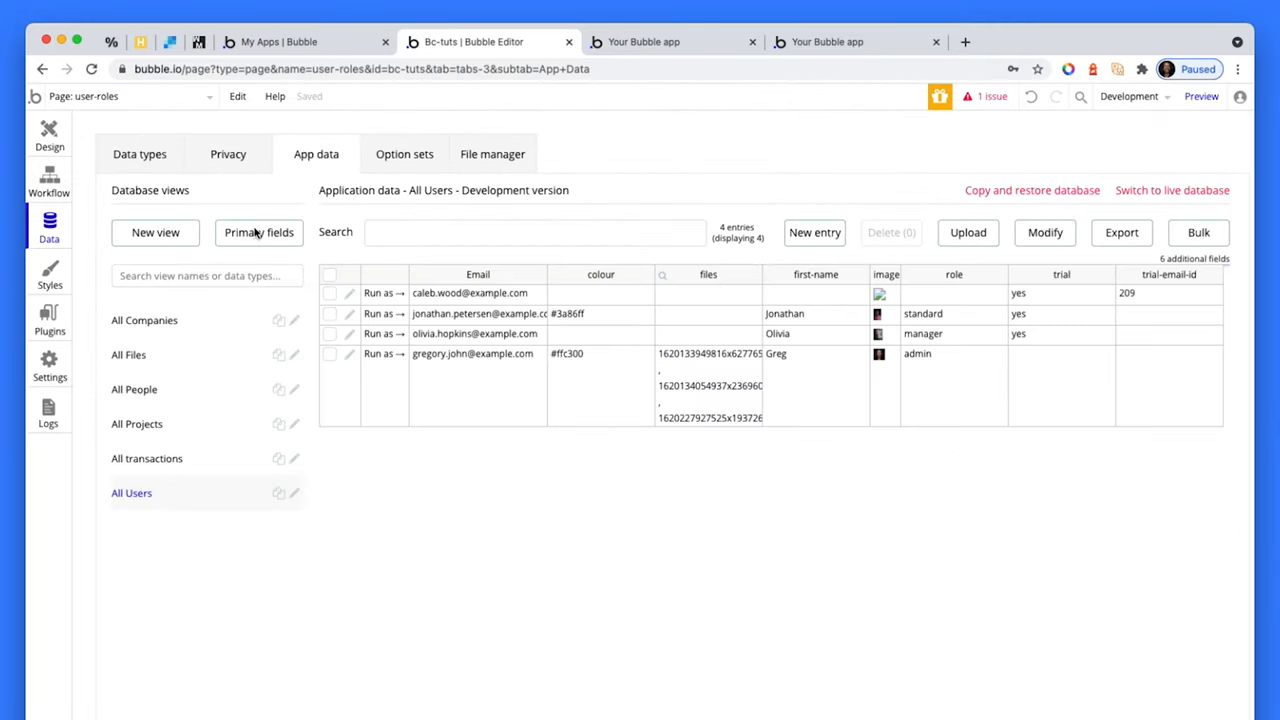
pyautogui.click(347, 354)
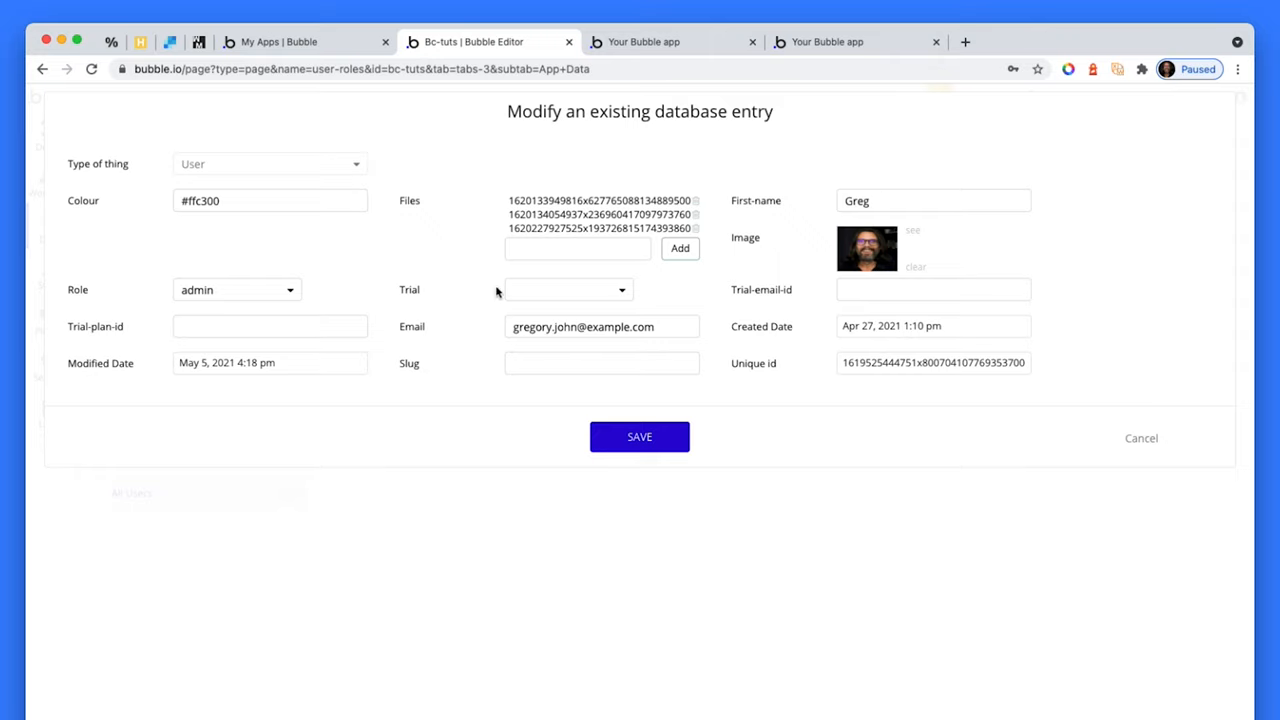
pyautogui.click(235, 289)
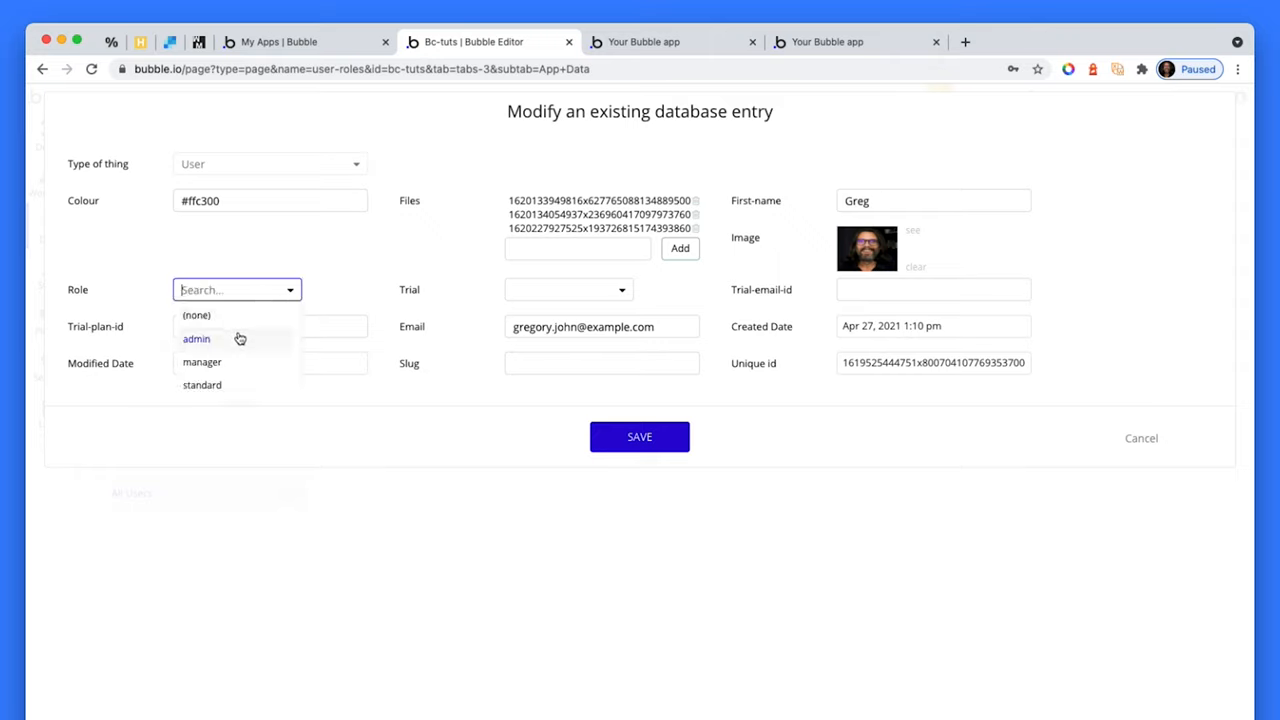
pyautogui.moveTo(470, 515)
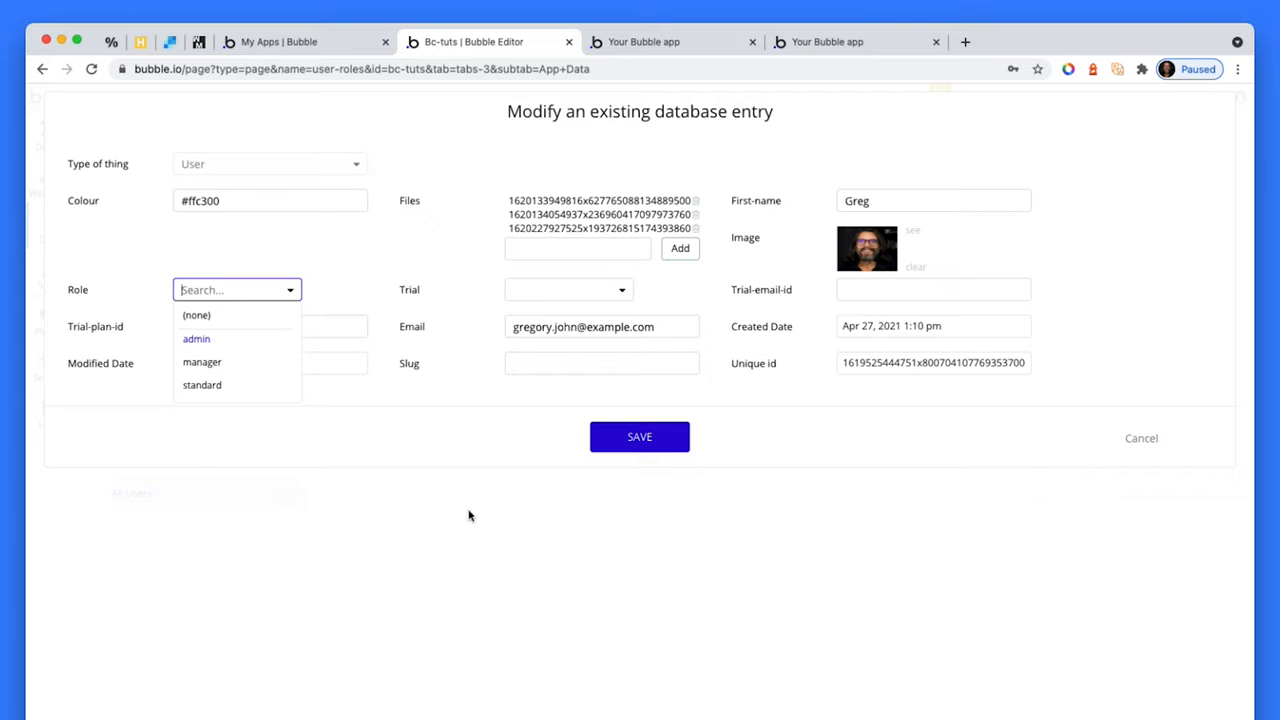
pyautogui.click(196, 338)
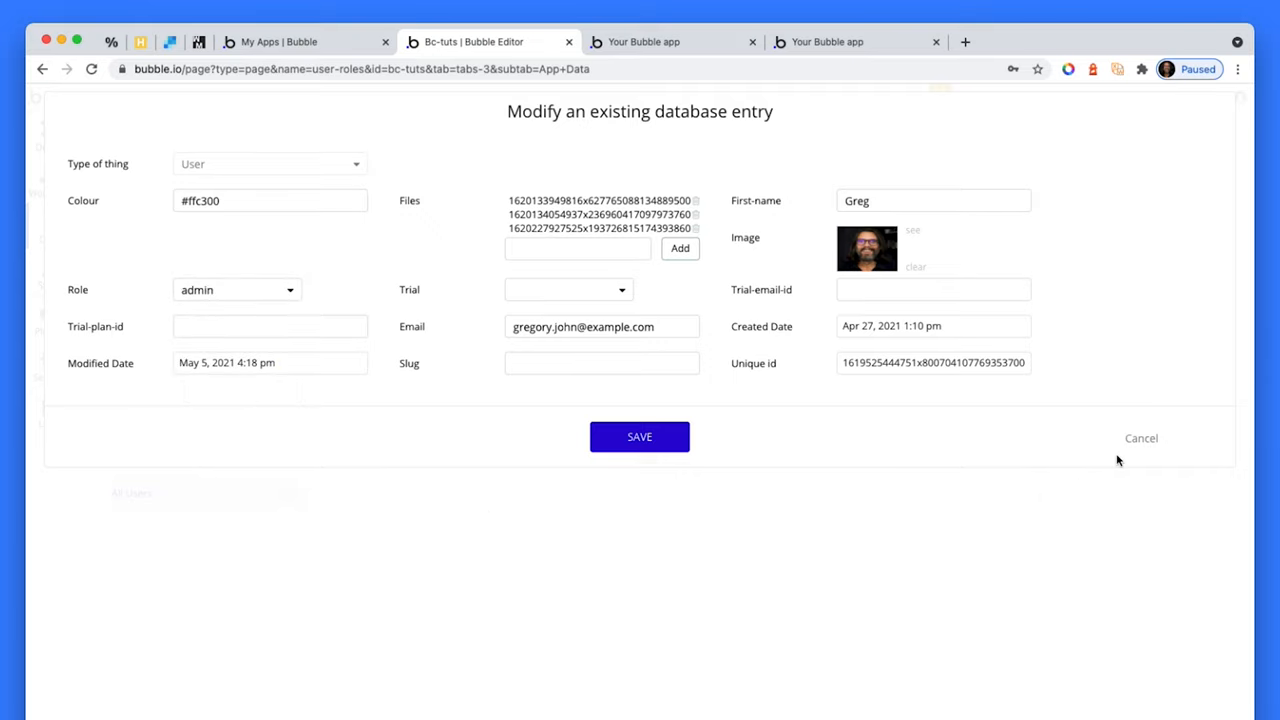
pyautogui.moveTo(1137, 441)
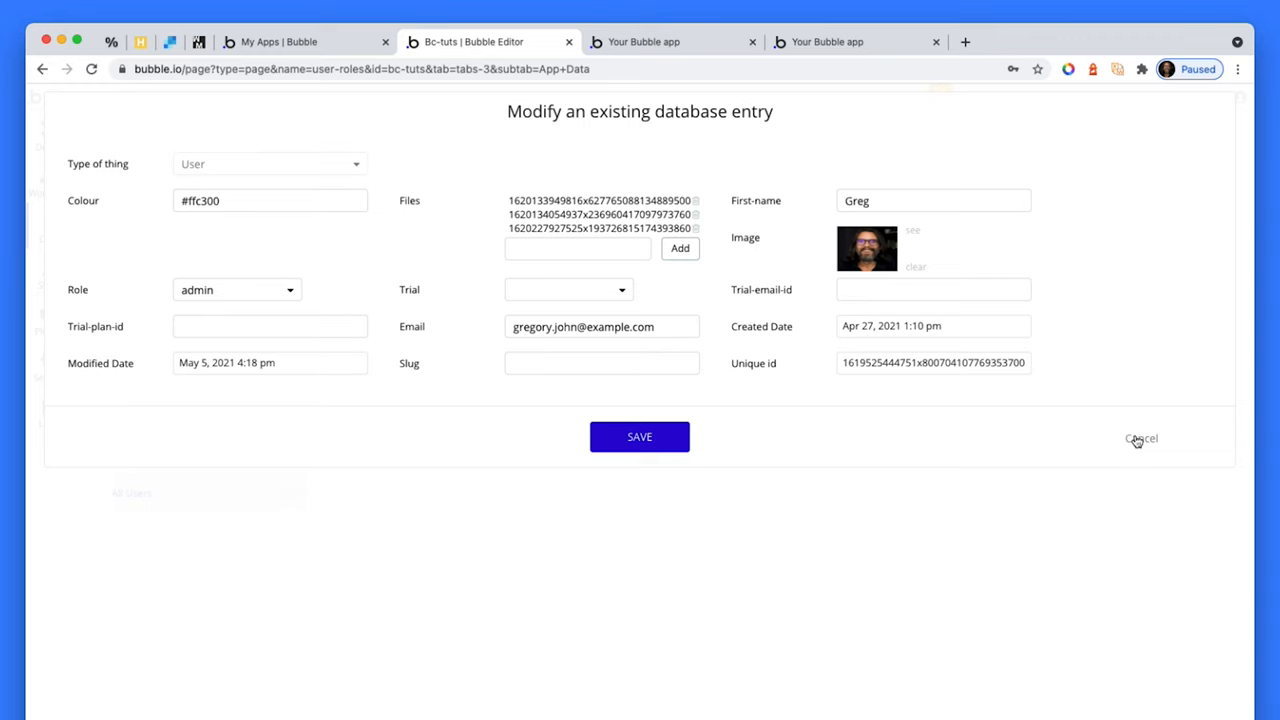
pyautogui.click(1140, 438)
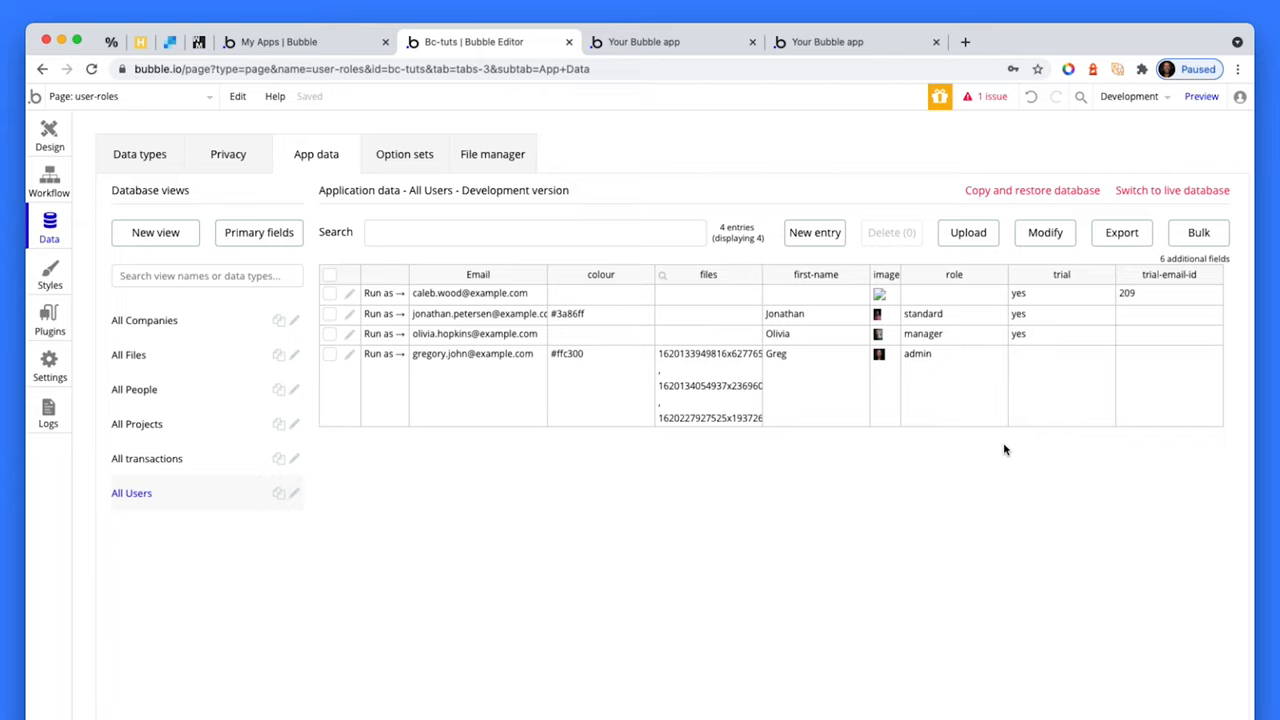
pyautogui.moveTo(925, 434)
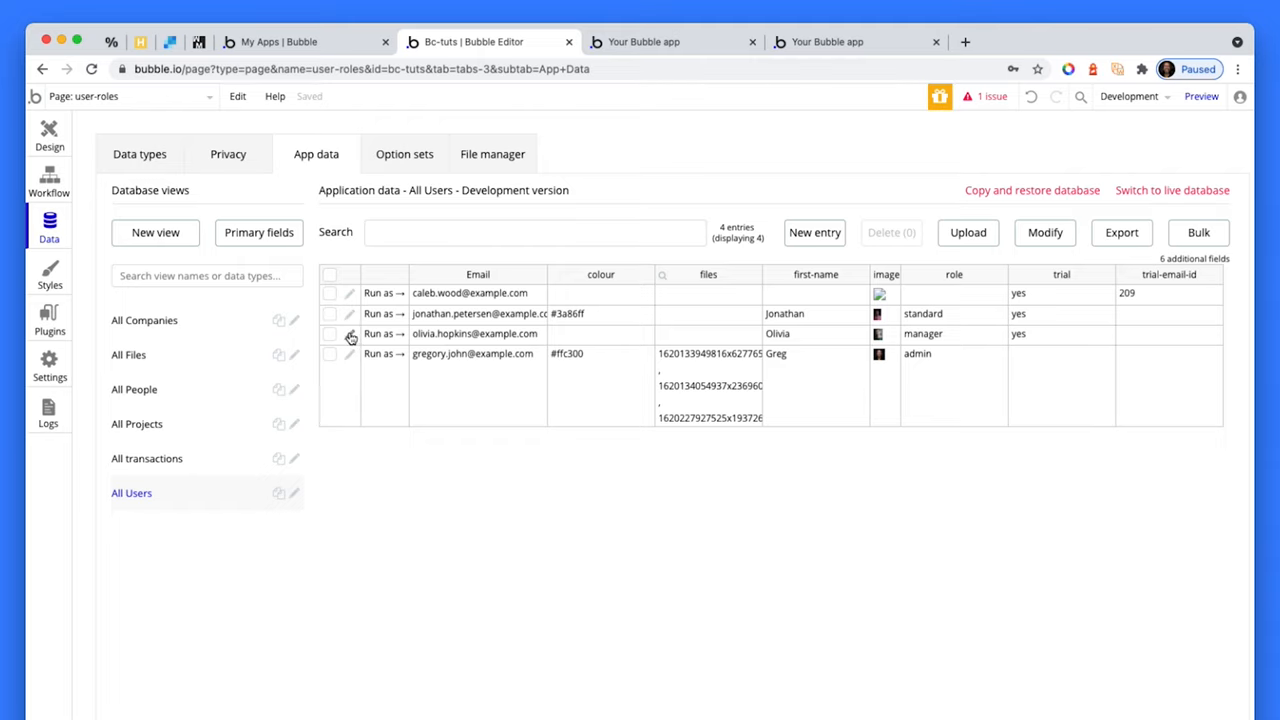
pyautogui.click(350, 333)
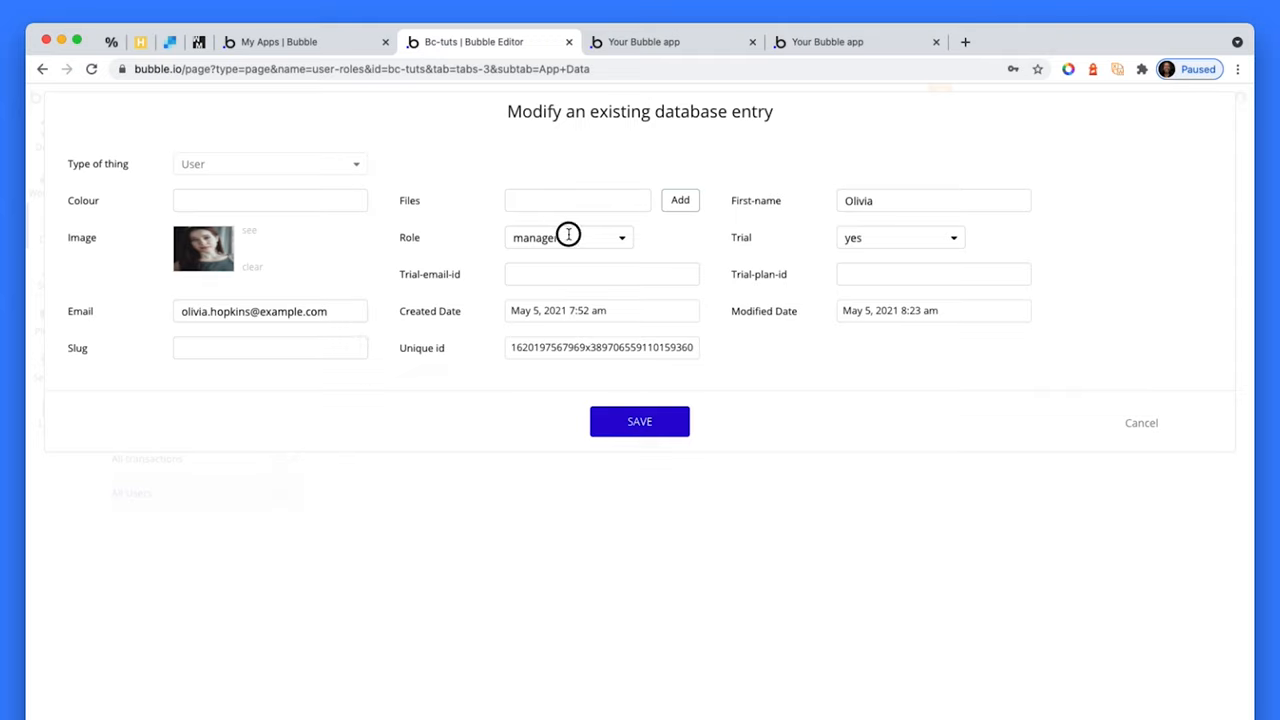
pyautogui.click(568, 237)
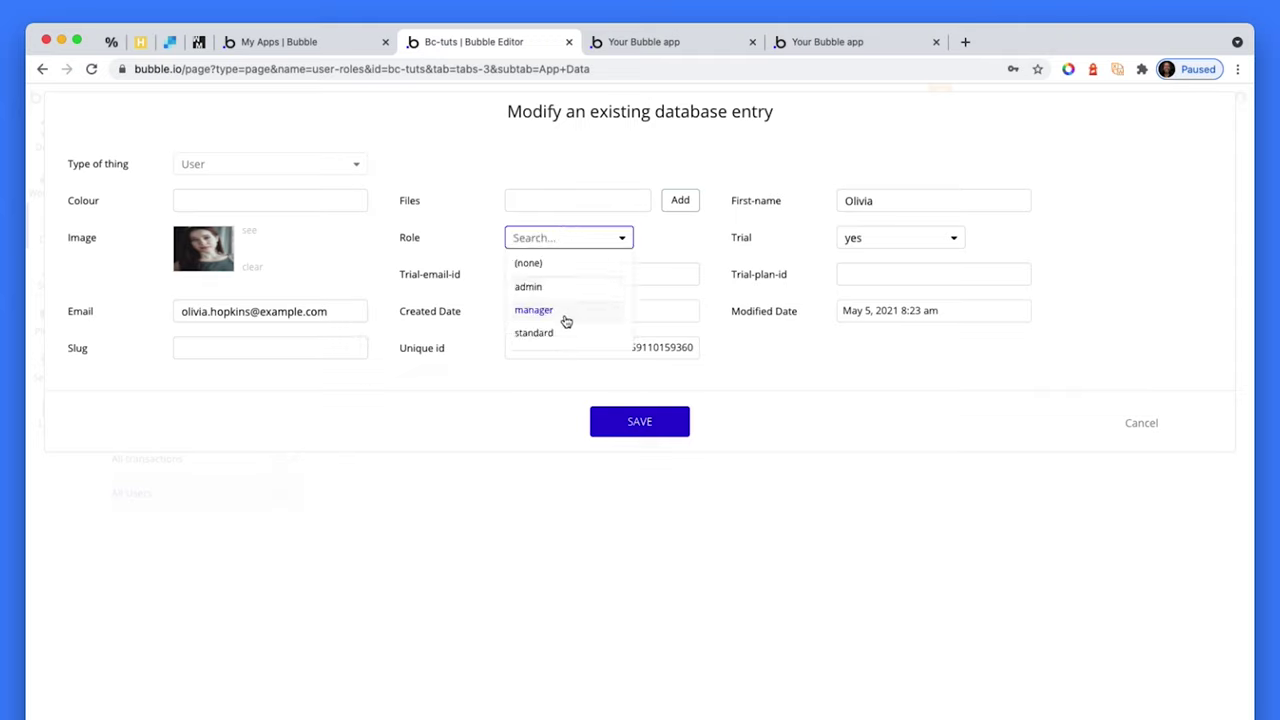
pyautogui.click(533, 309)
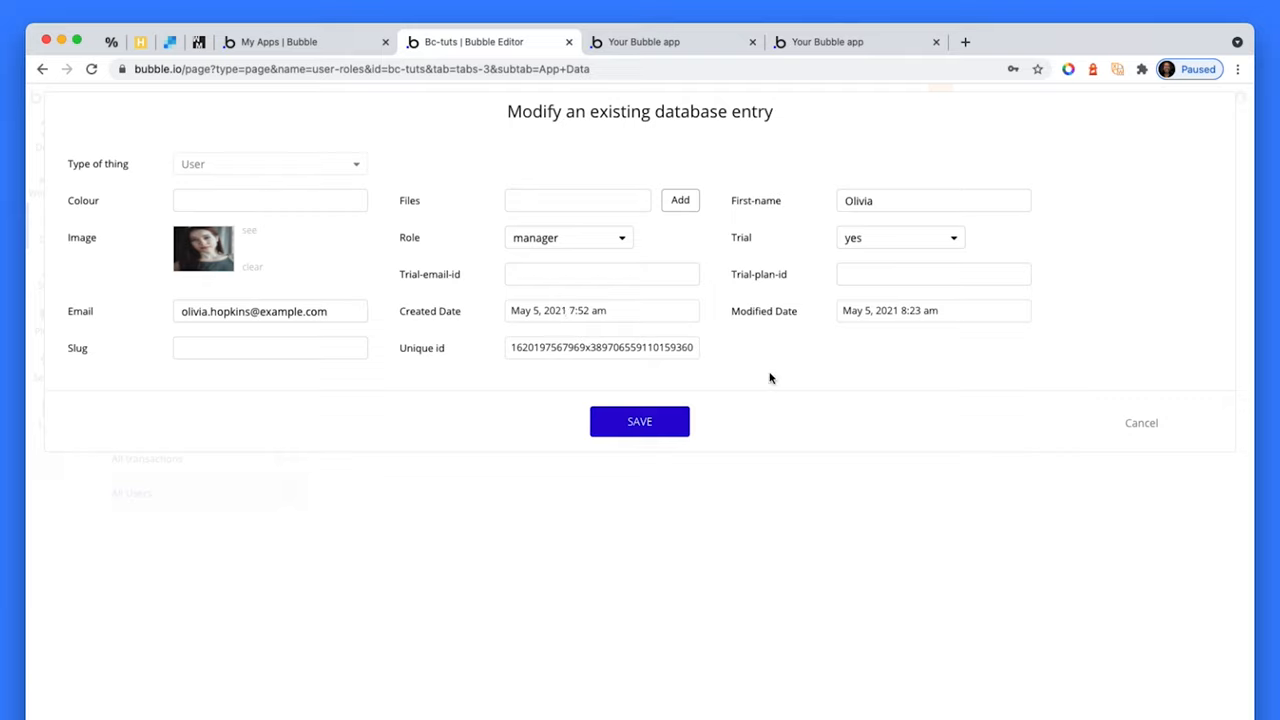
pyautogui.moveTo(1138, 424)
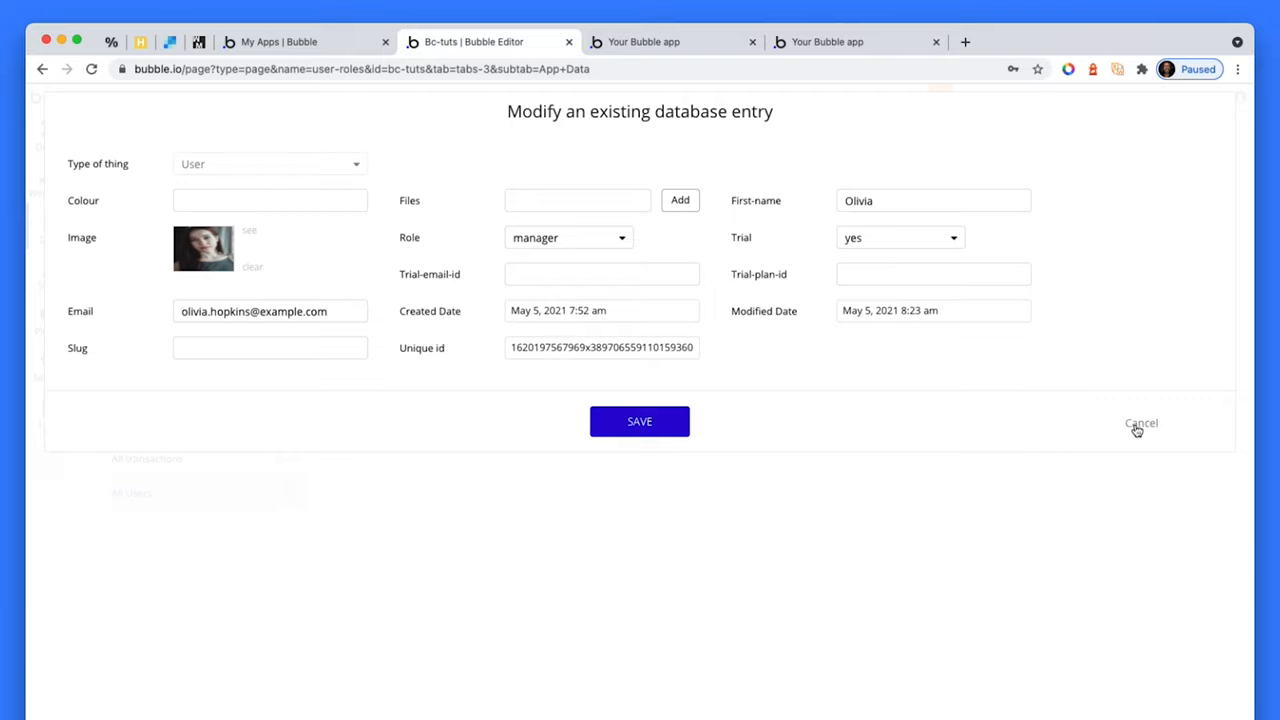
pyautogui.click(1141, 422)
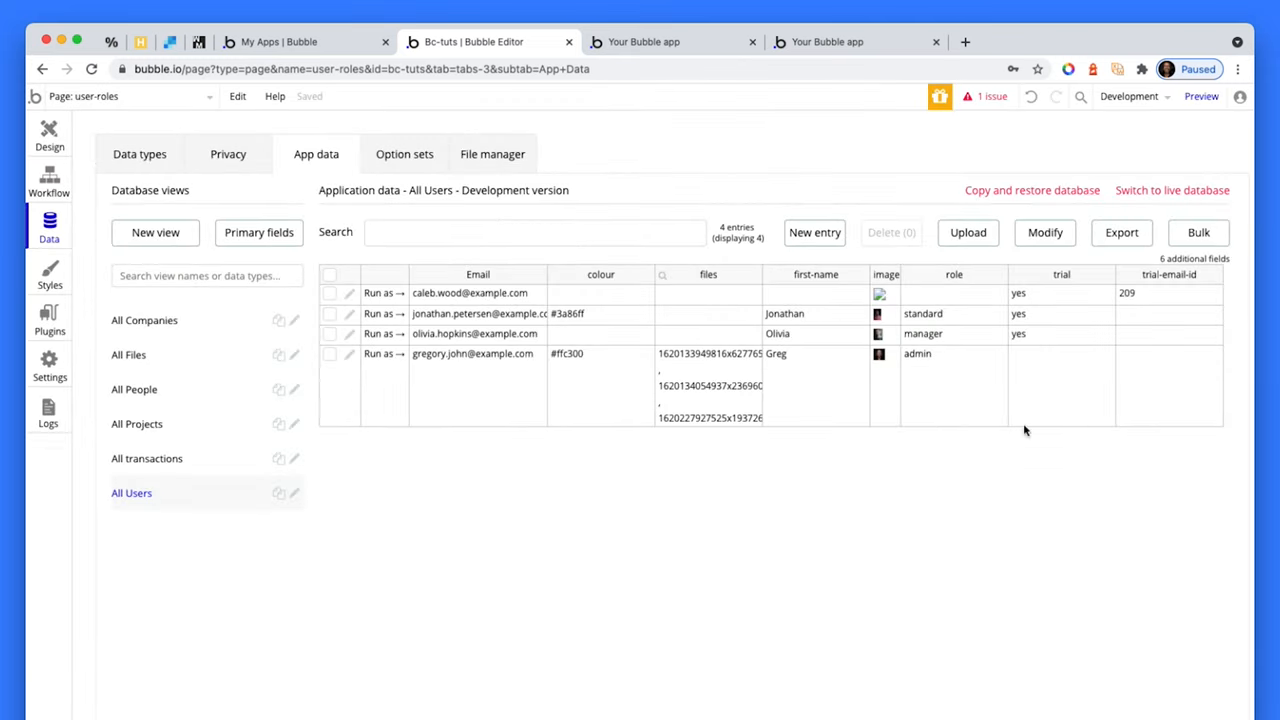
pyautogui.click(349, 313)
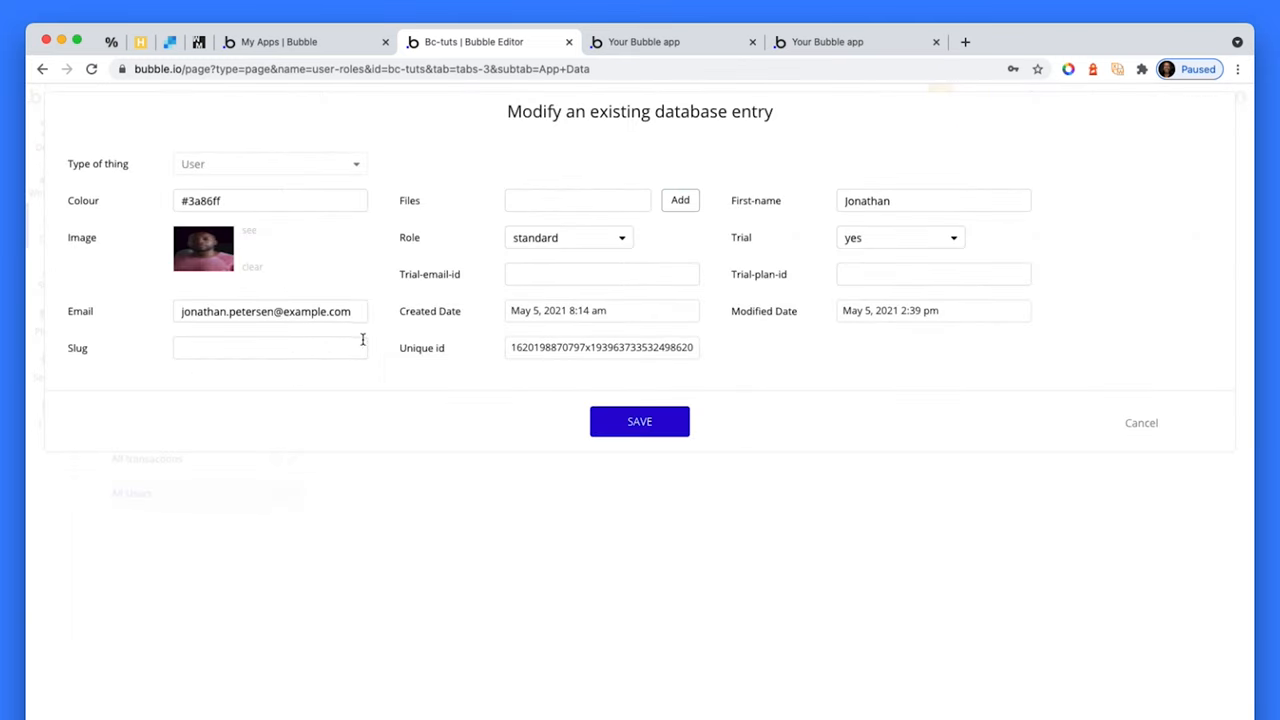
pyautogui.click(568, 237)
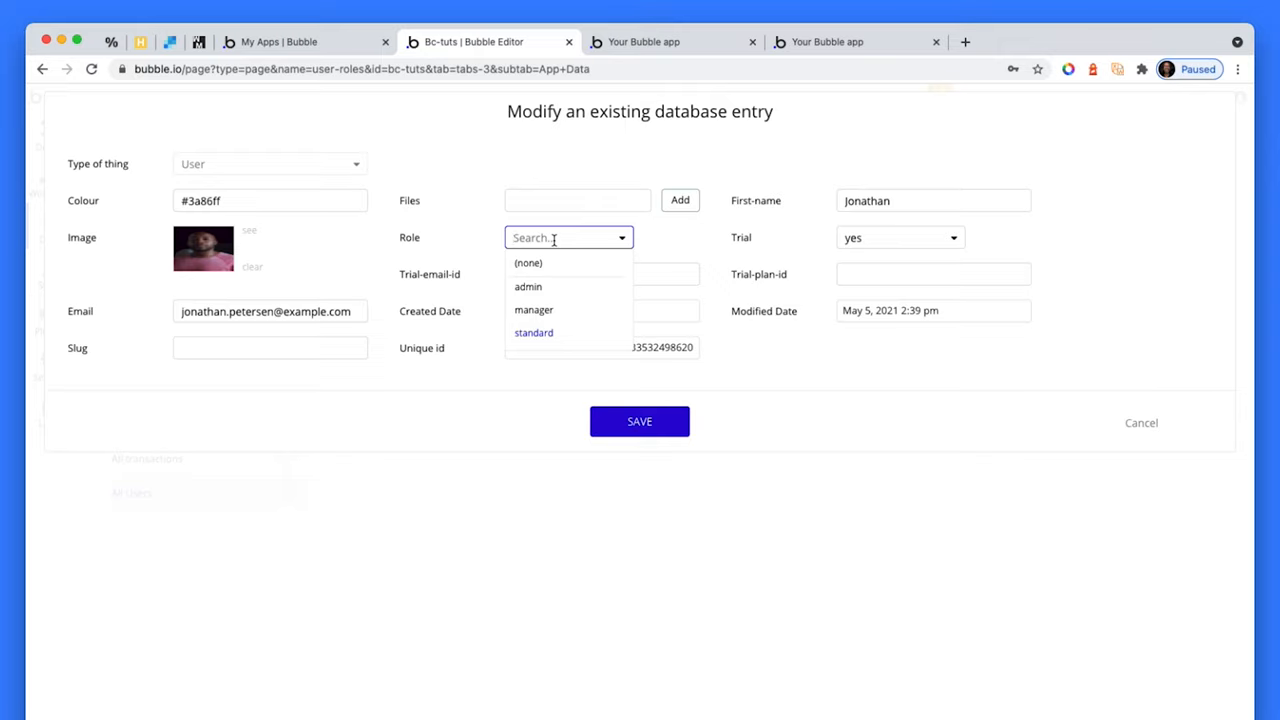
pyautogui.moveTo(571, 312)
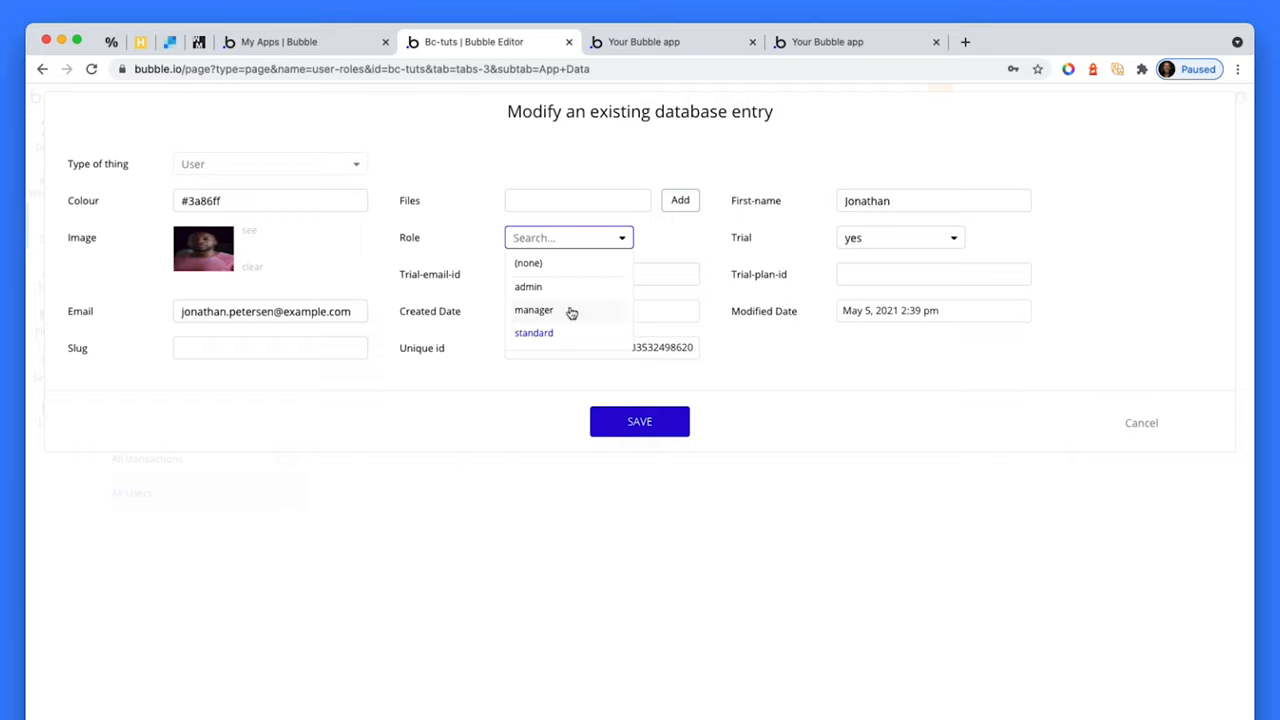
pyautogui.moveTo(540, 333)
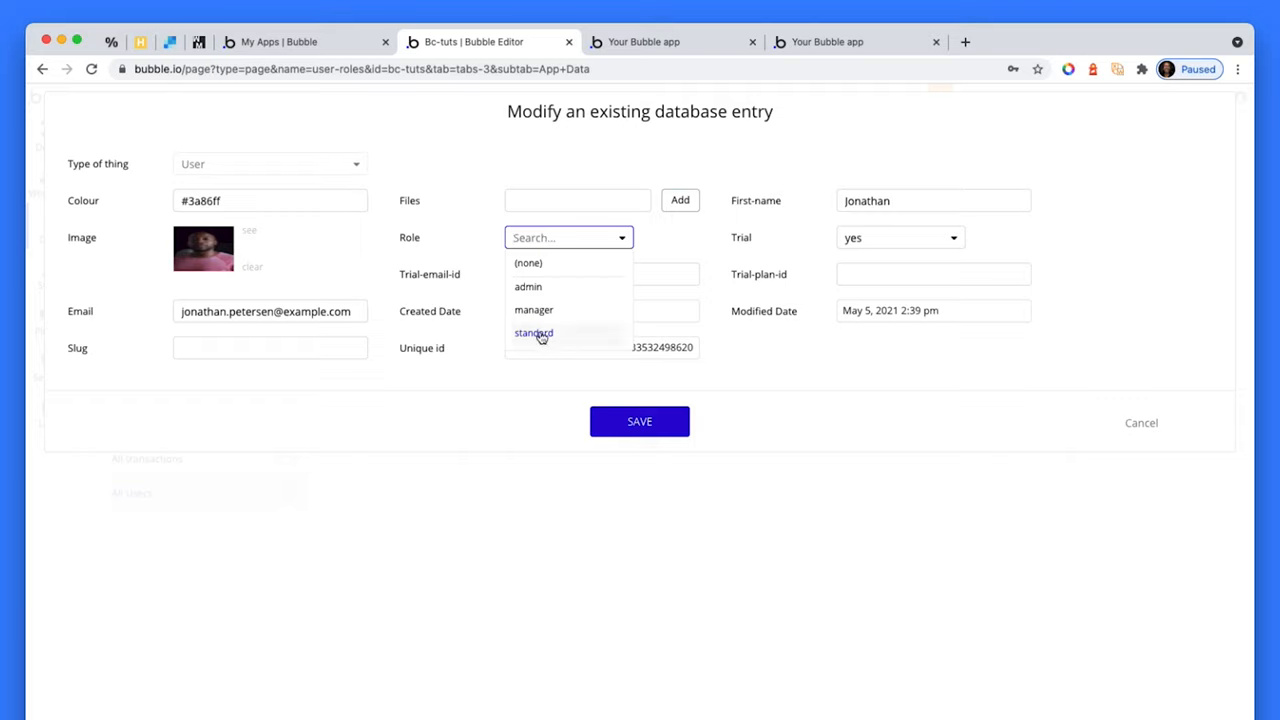
pyautogui.moveTo(525, 354)
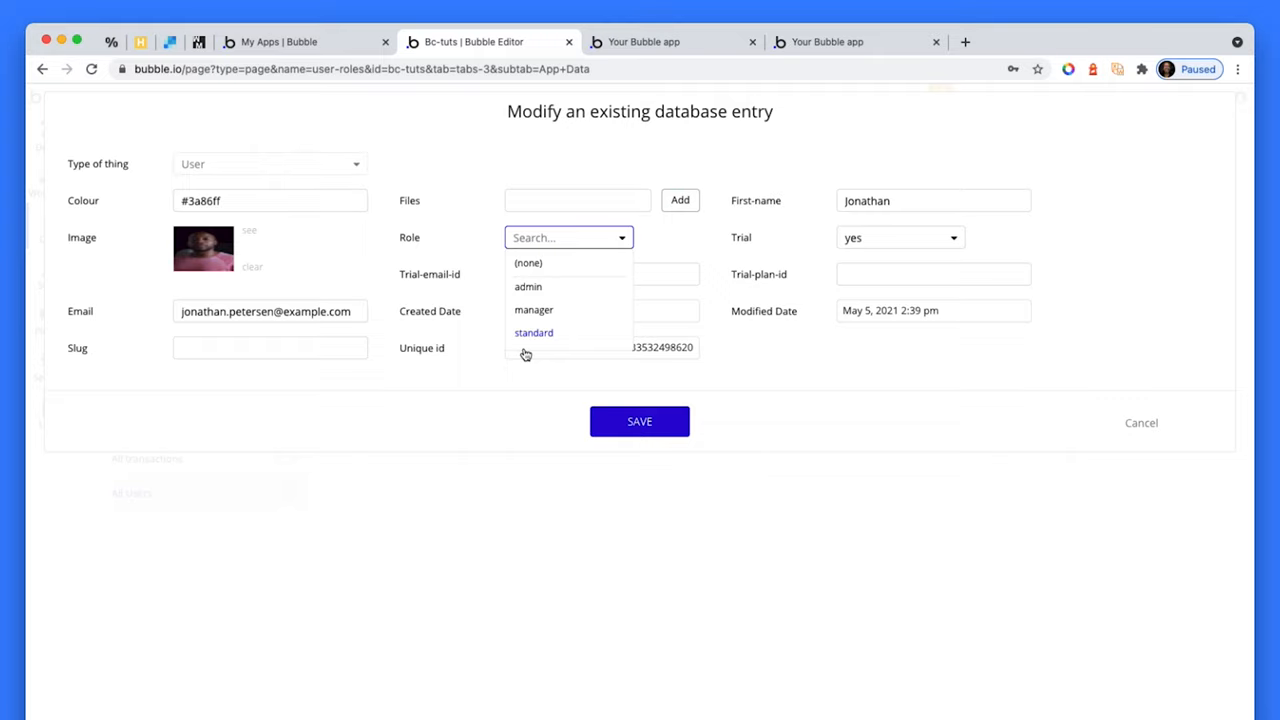
pyautogui.moveTo(535, 351)
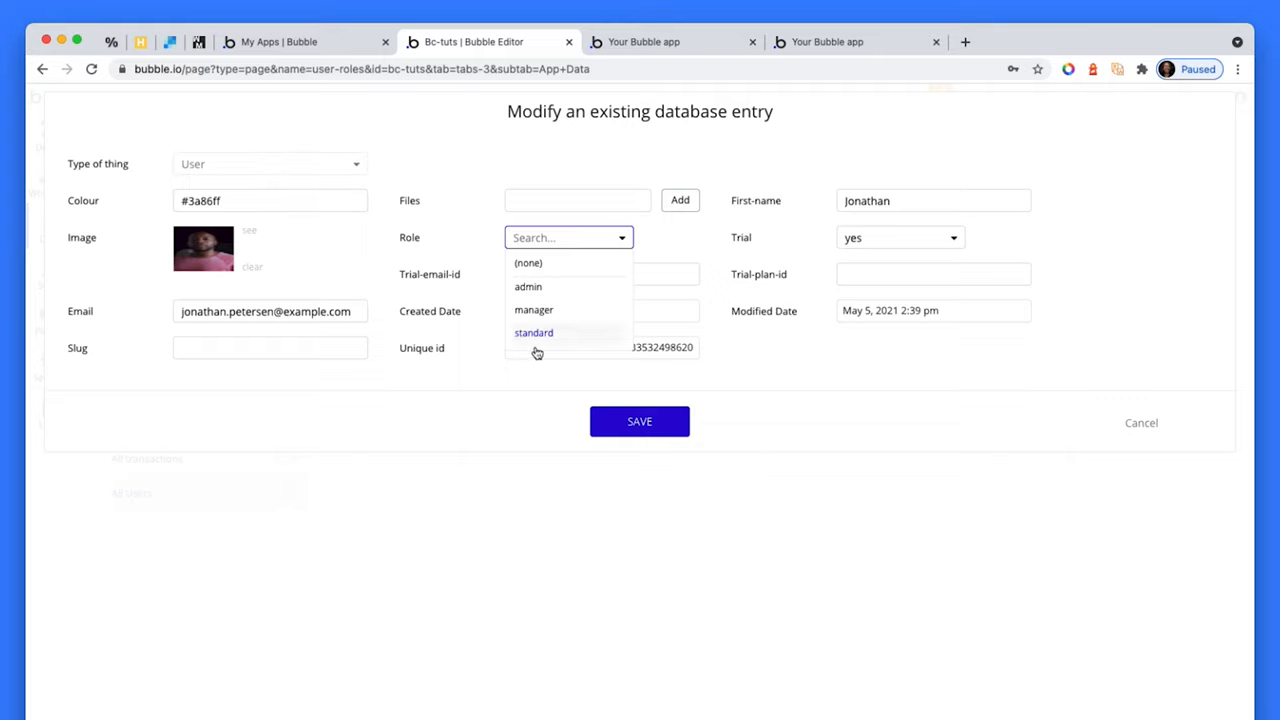
pyautogui.moveTo(568, 287)
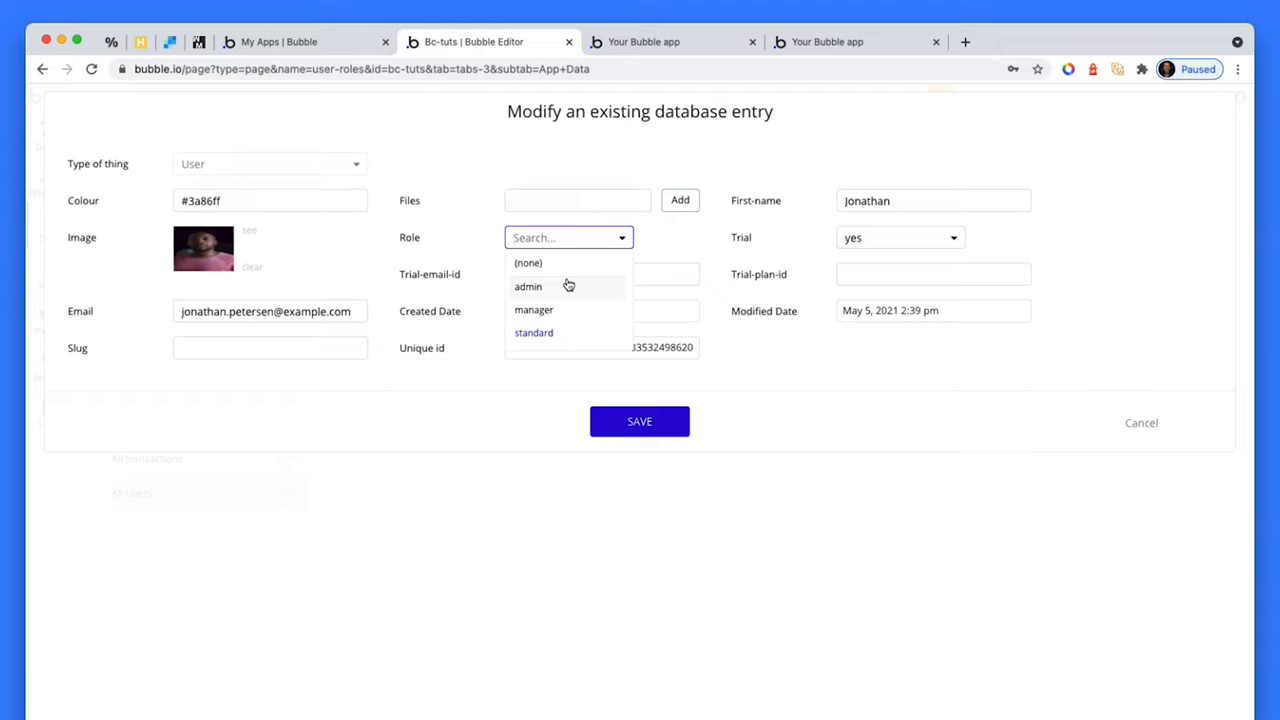
pyautogui.moveTo(563, 338)
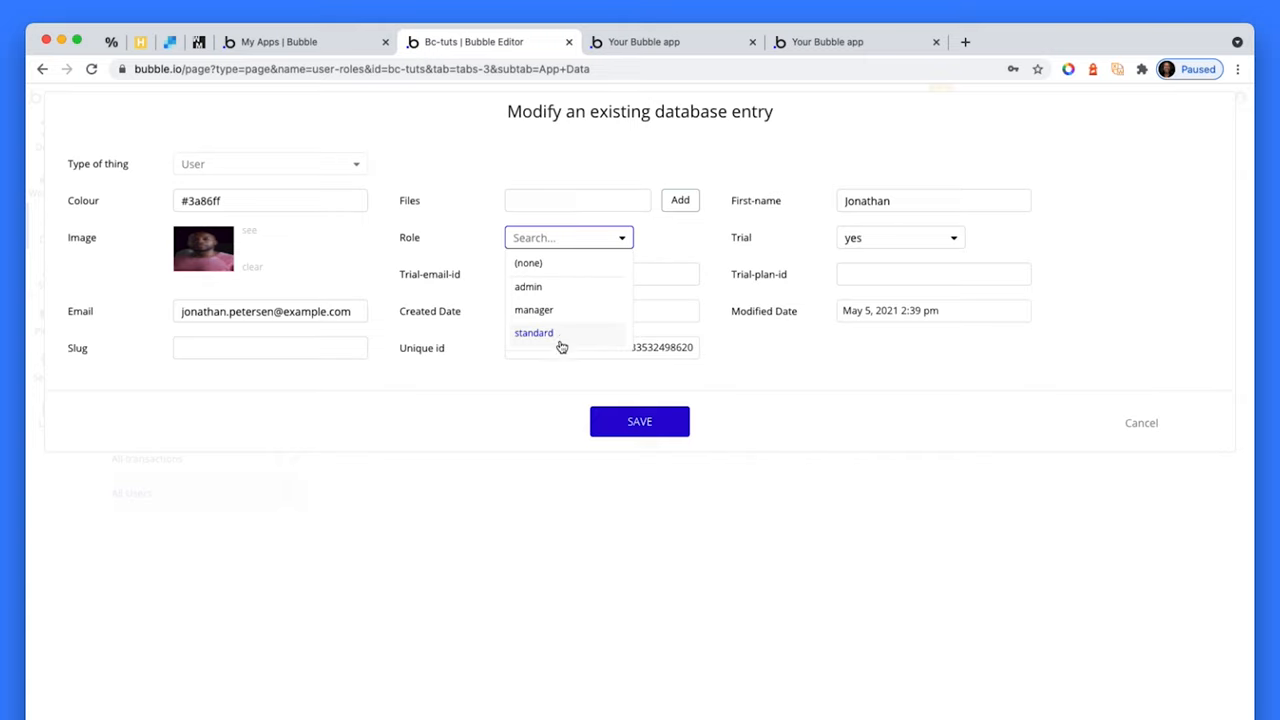
pyautogui.moveTo(1017, 437)
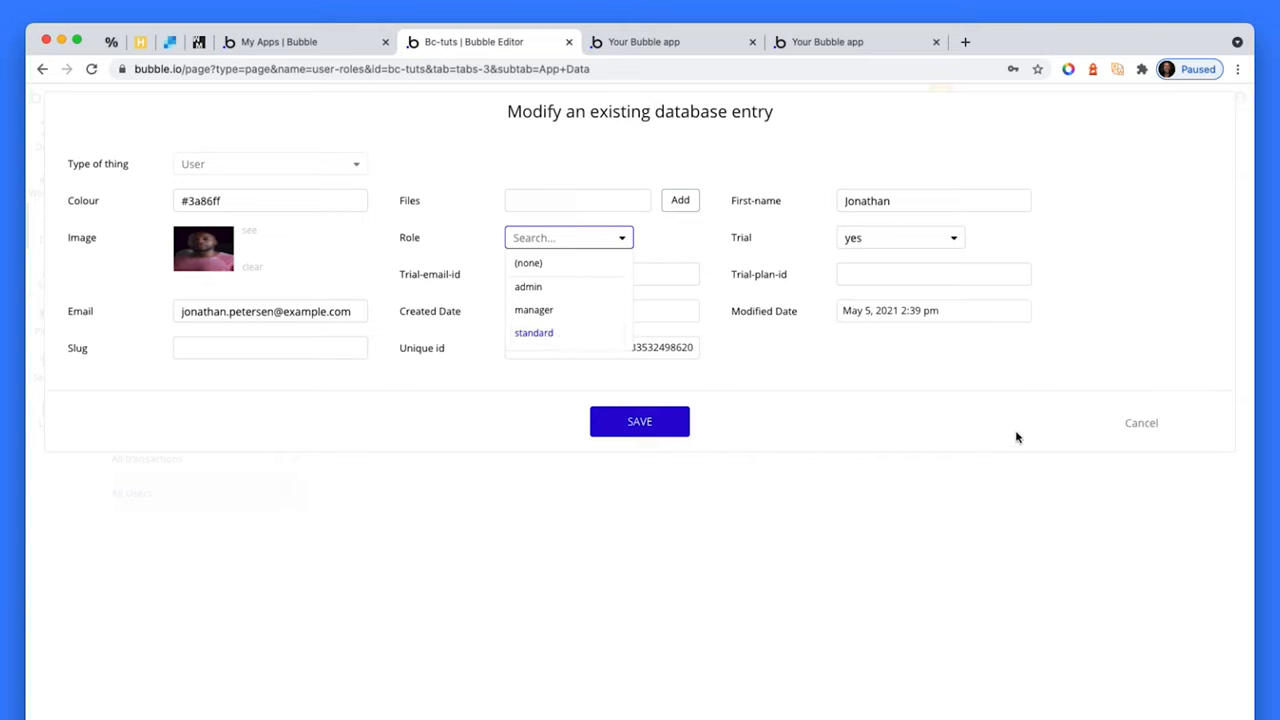
pyautogui.click(1141, 422)
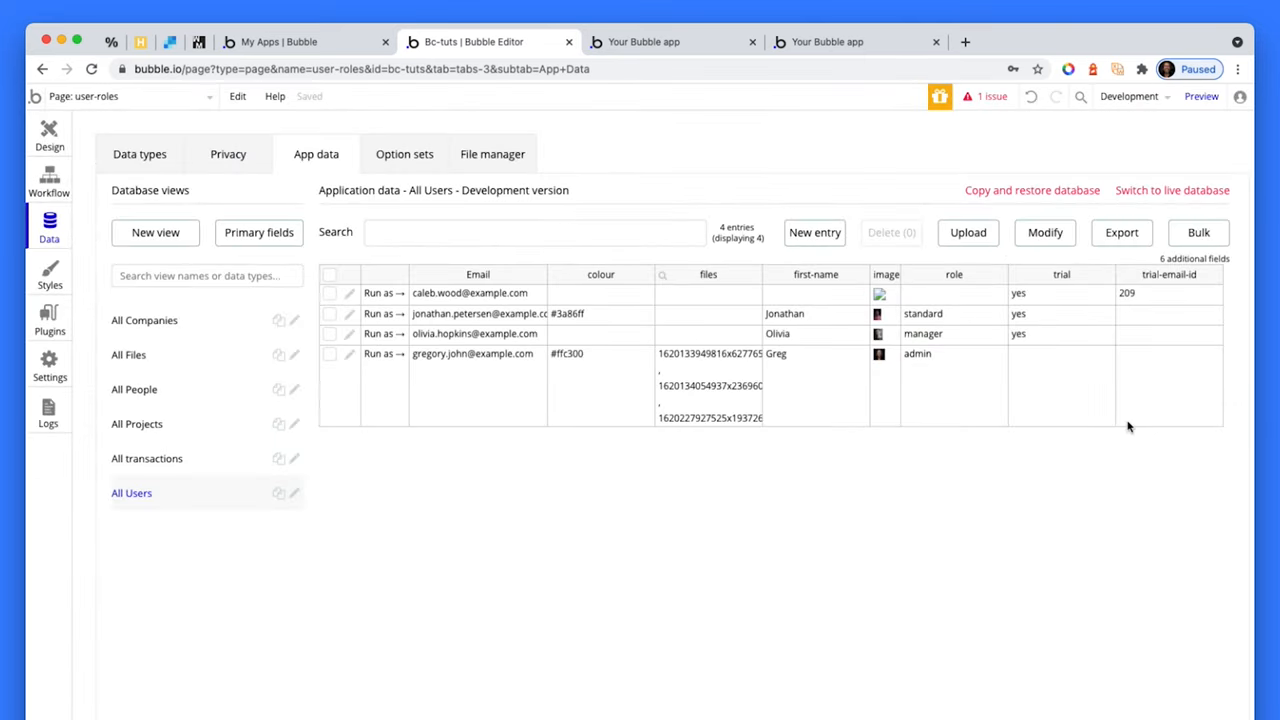
pyautogui.moveTo(1108, 438)
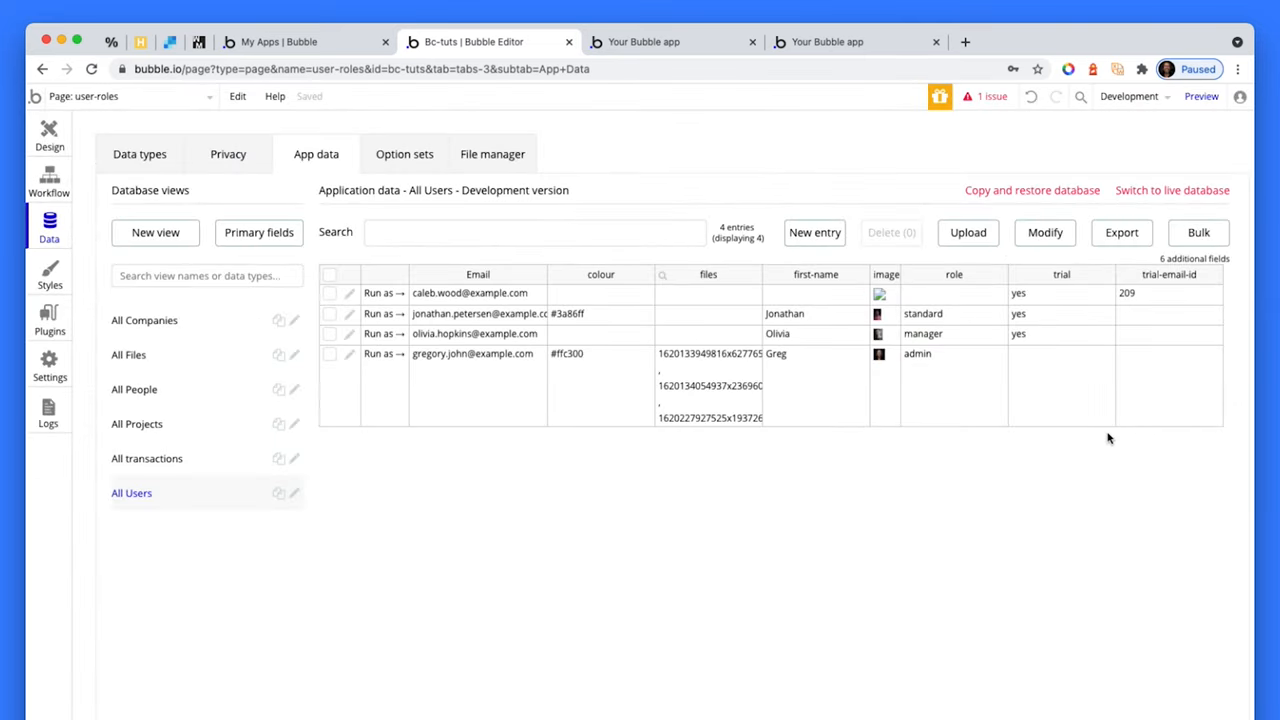
# Step: Select the hidden Button Create Project on the user-roles page to show its properties
pyautogui.click(49, 130)
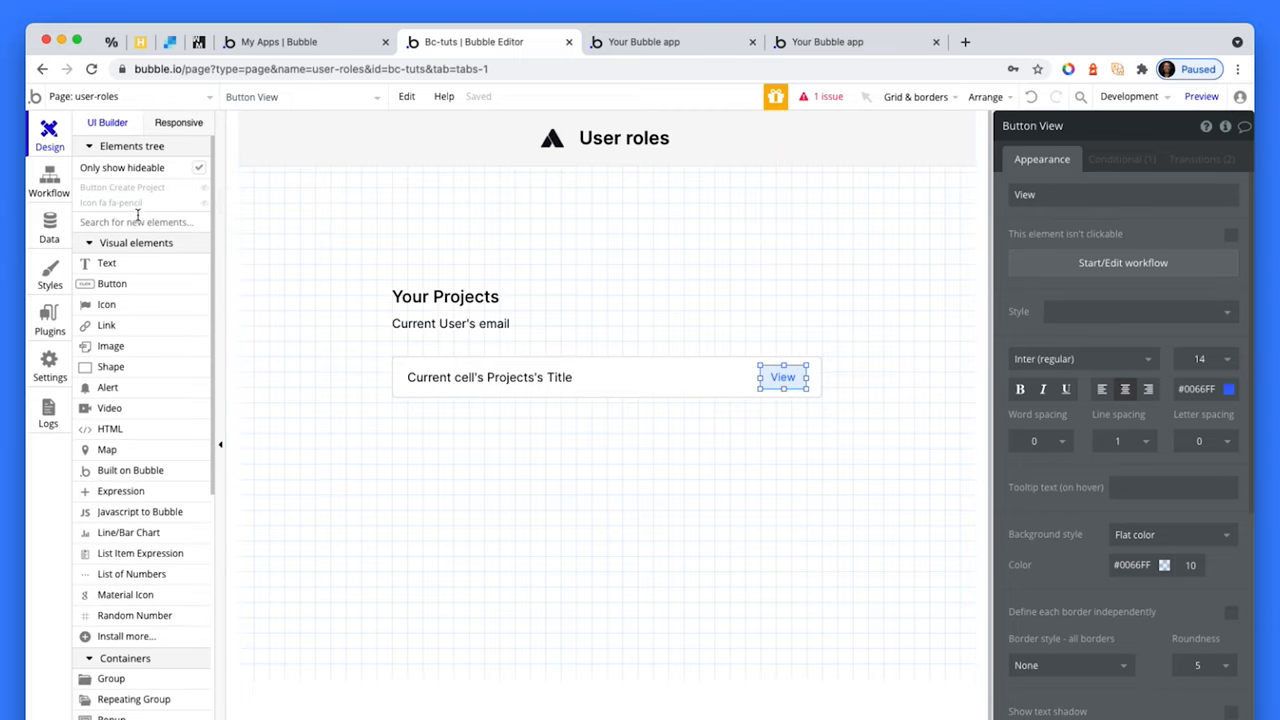
pyautogui.click(122, 187)
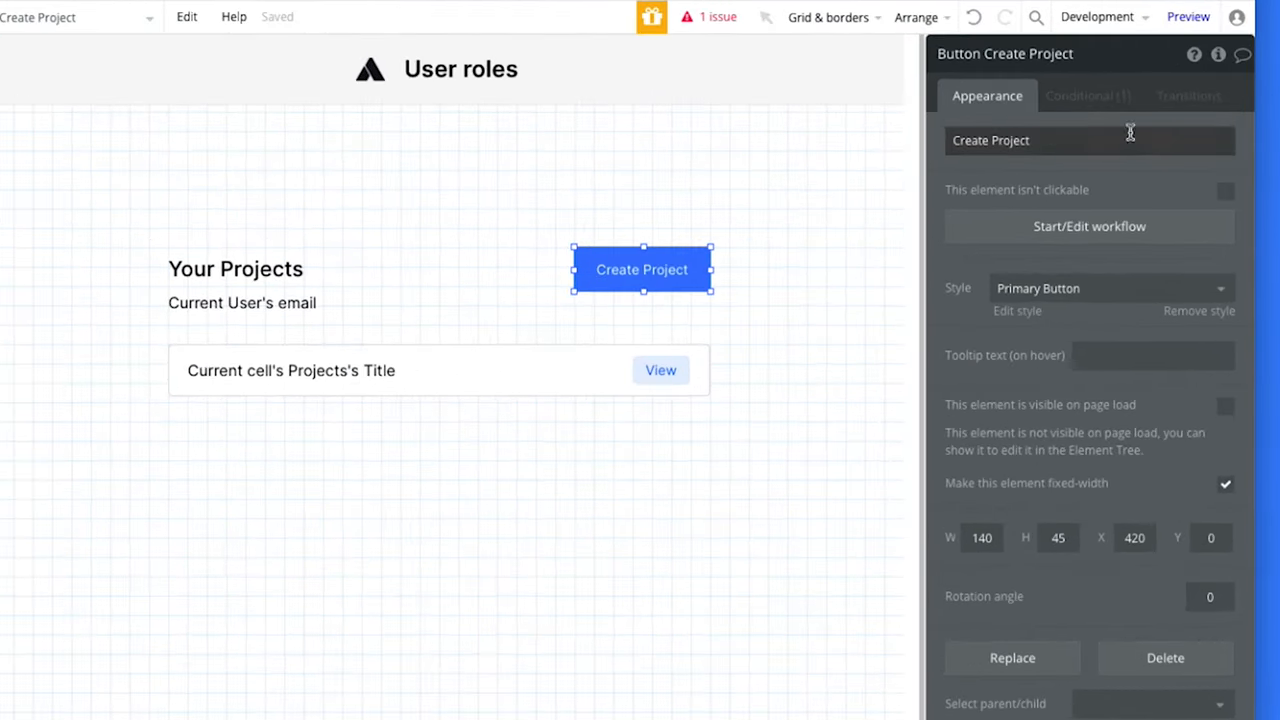
pyautogui.click(1087, 95)
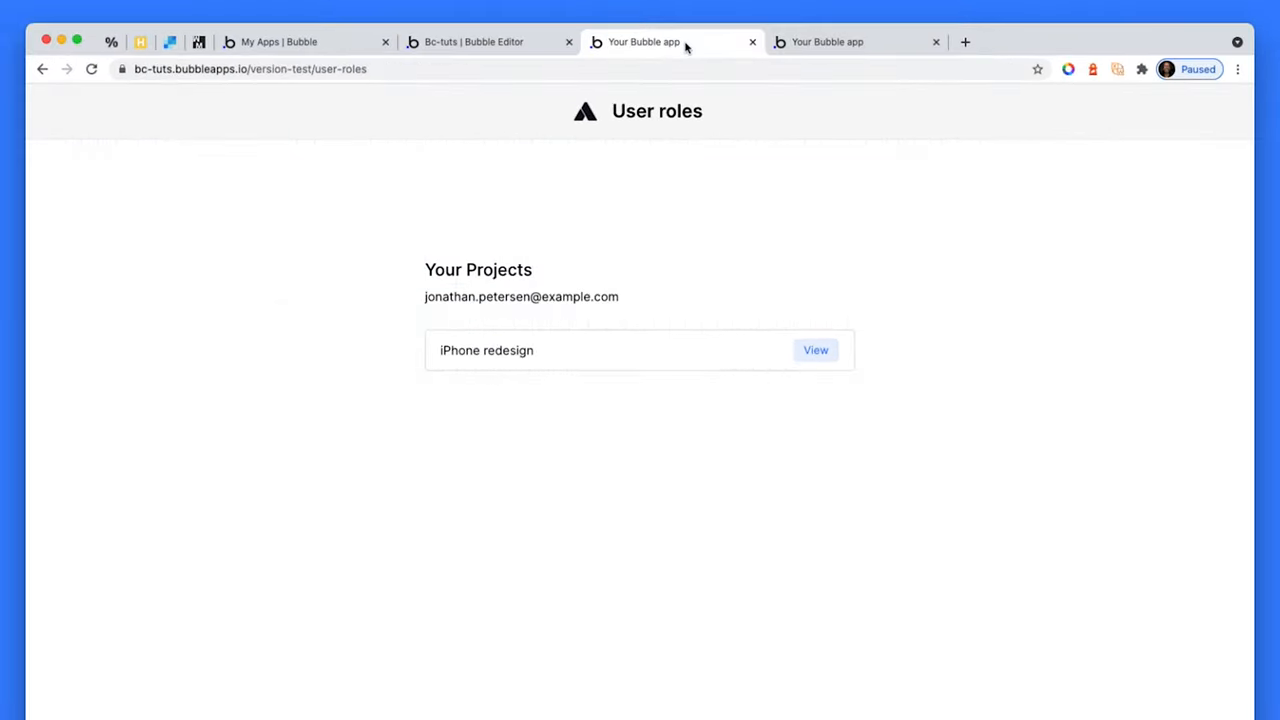
# Step: Reload the preview as the manager to see Create Project and two editable projects, then return to the editor
pyautogui.click(485, 42)
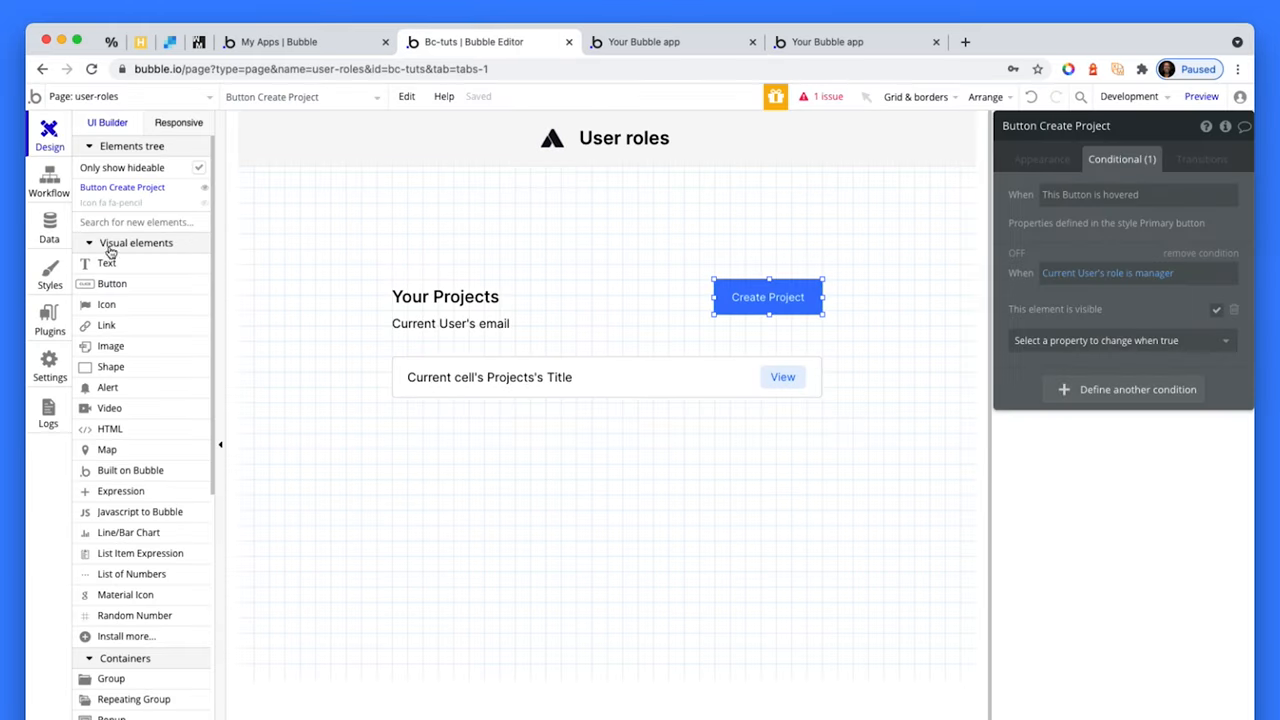
pyautogui.click(645, 41)
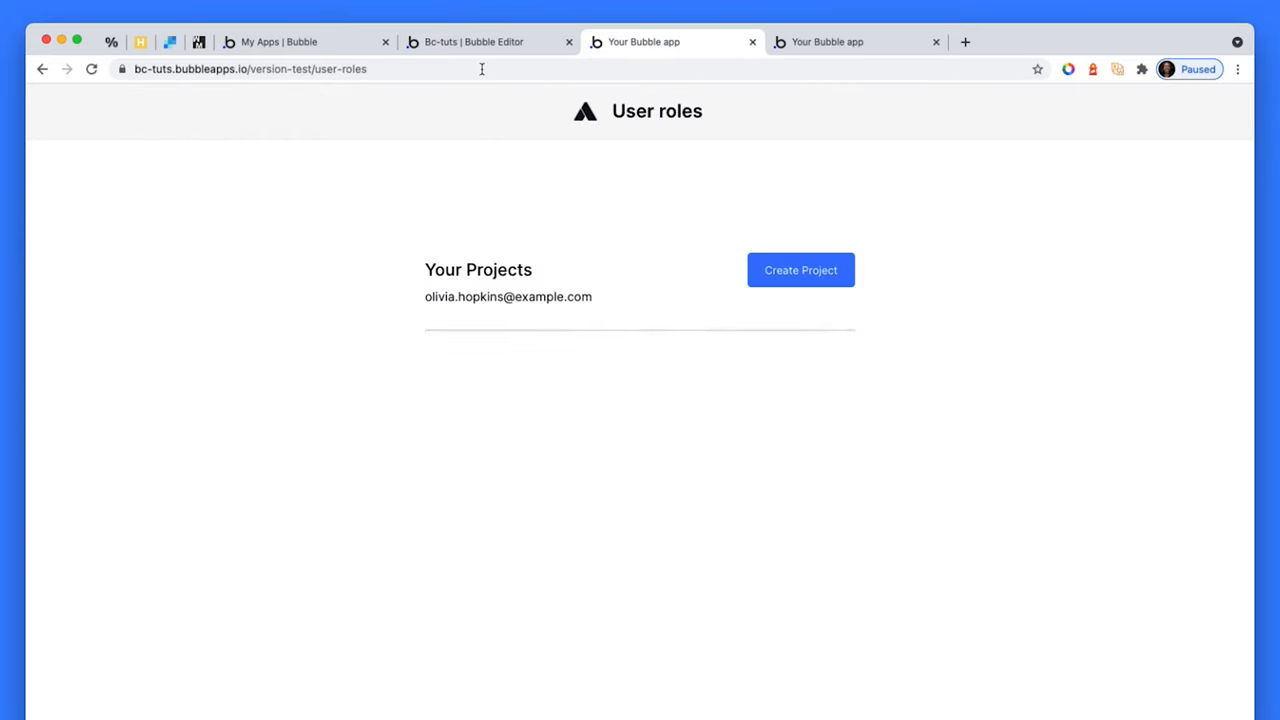
pyautogui.click(800, 270)
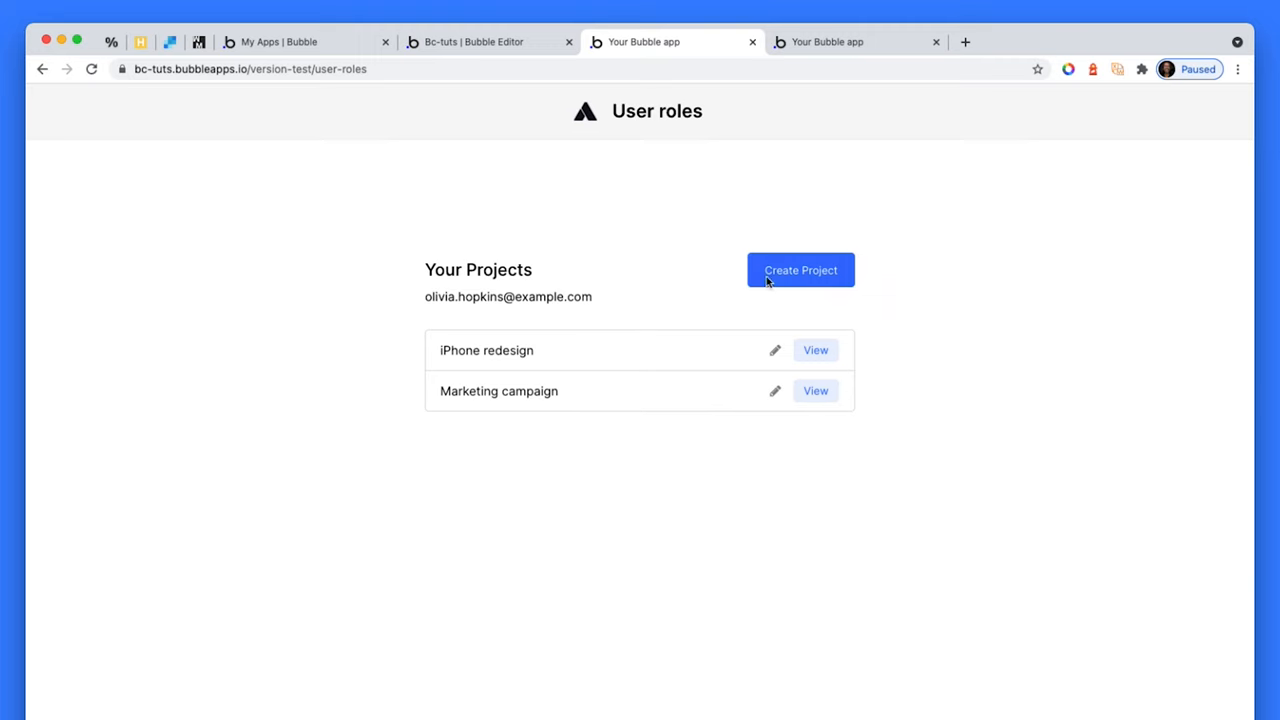
pyautogui.moveTo(473, 35)
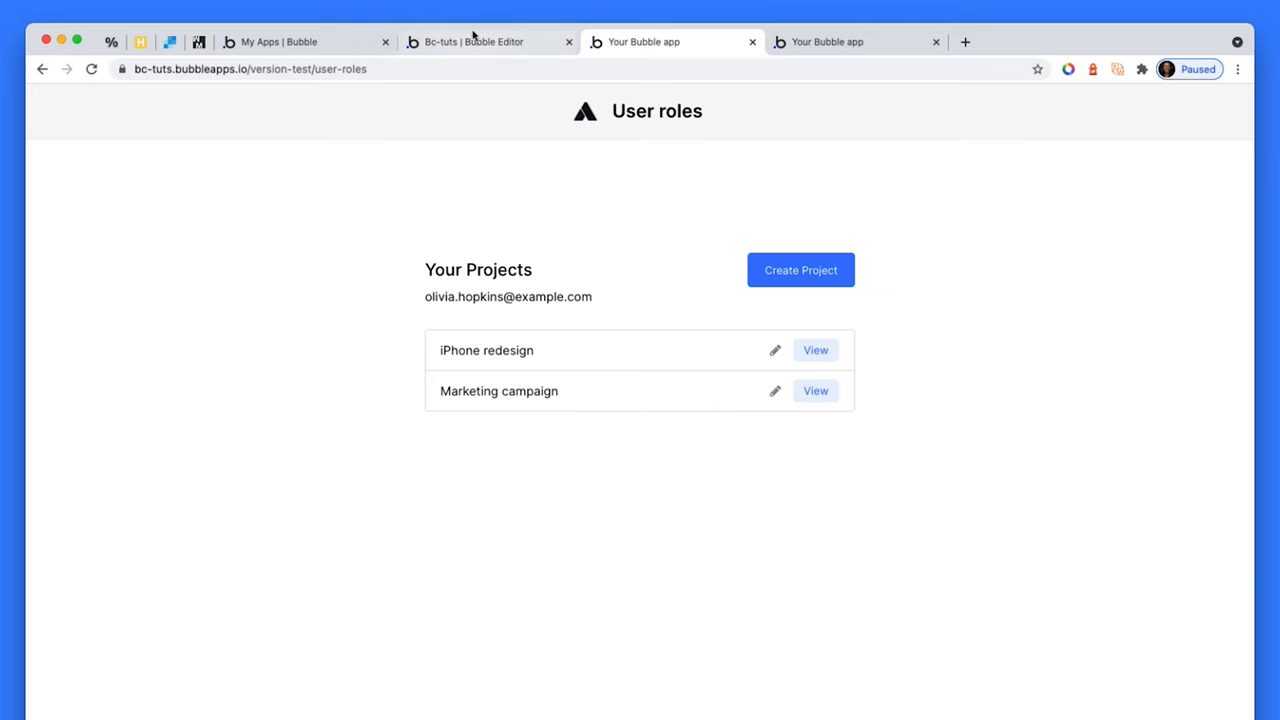
pyautogui.click(490, 42)
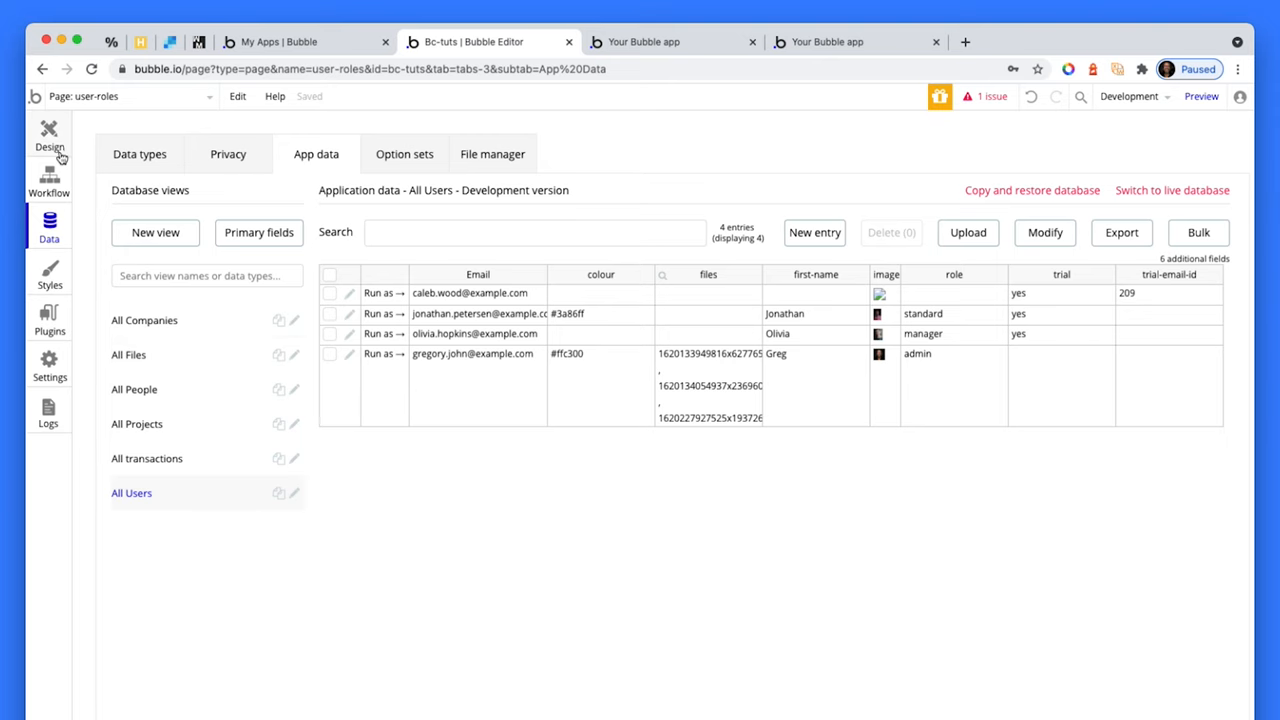
# Step: Show the fa-pencil edit icon only when Current User's role is admin, then select Button Create Project
pyautogui.click(49, 135)
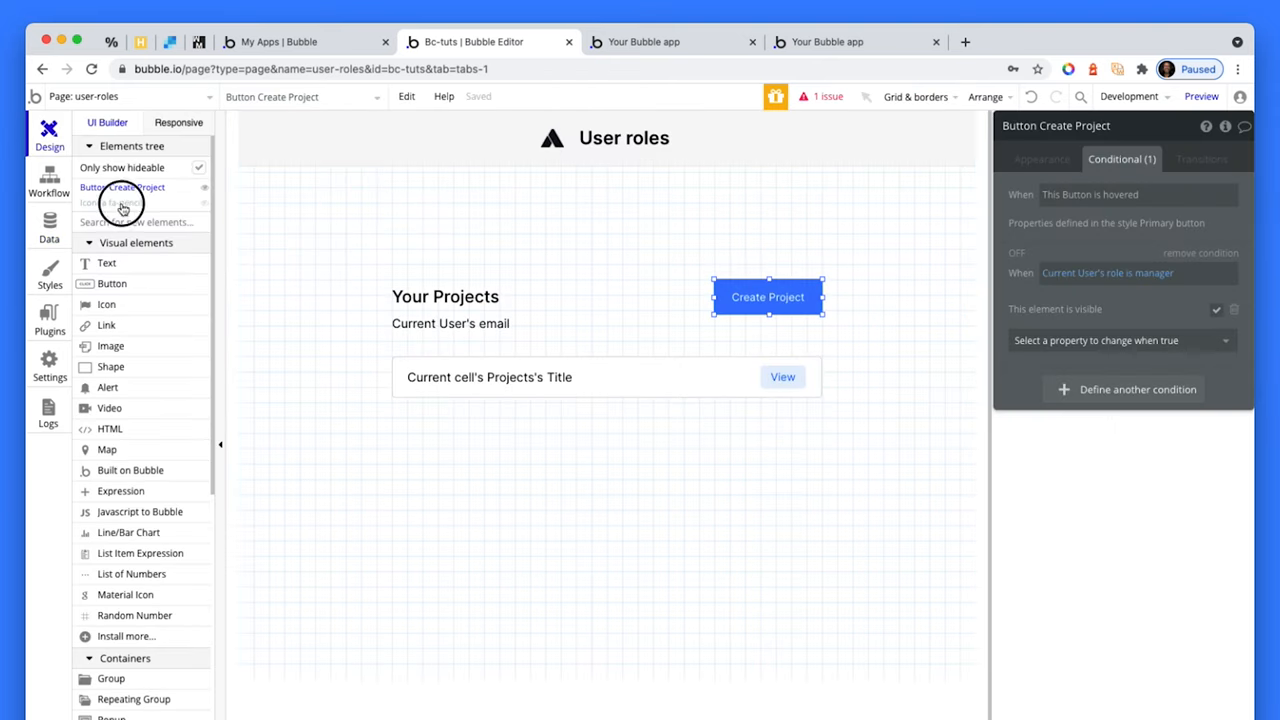
pyautogui.click(111, 202)
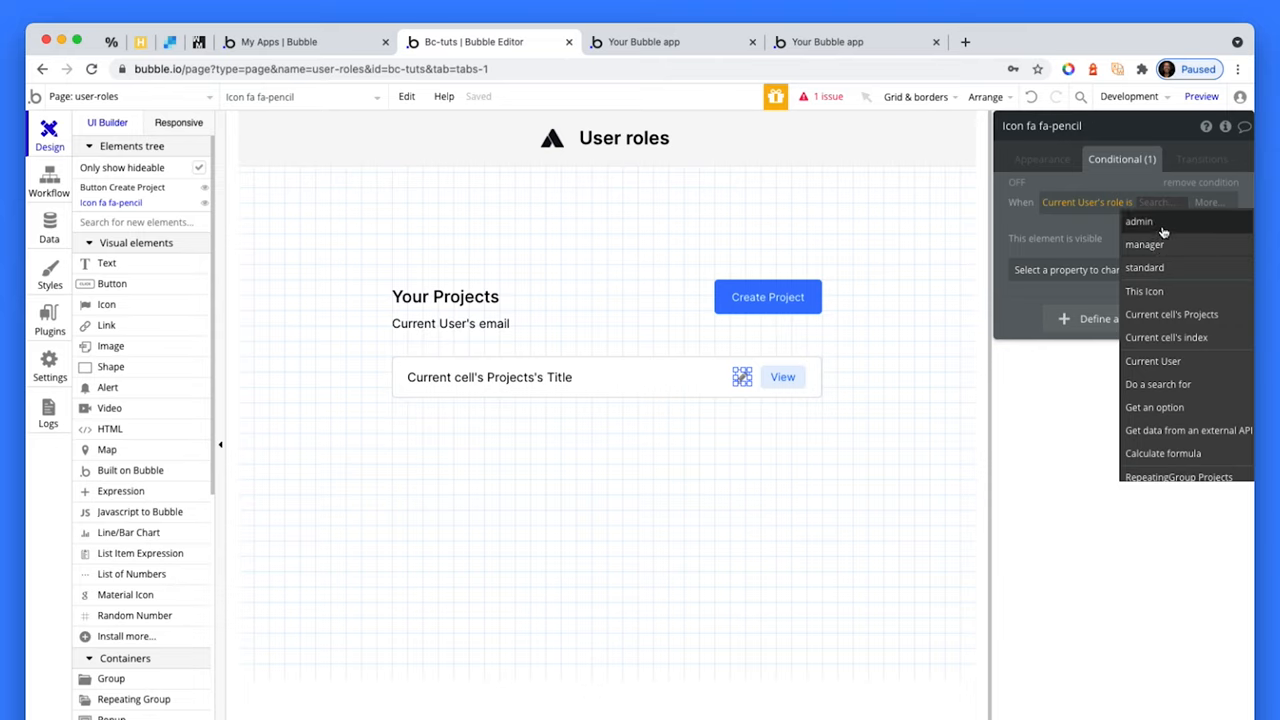
pyautogui.click(1144, 244)
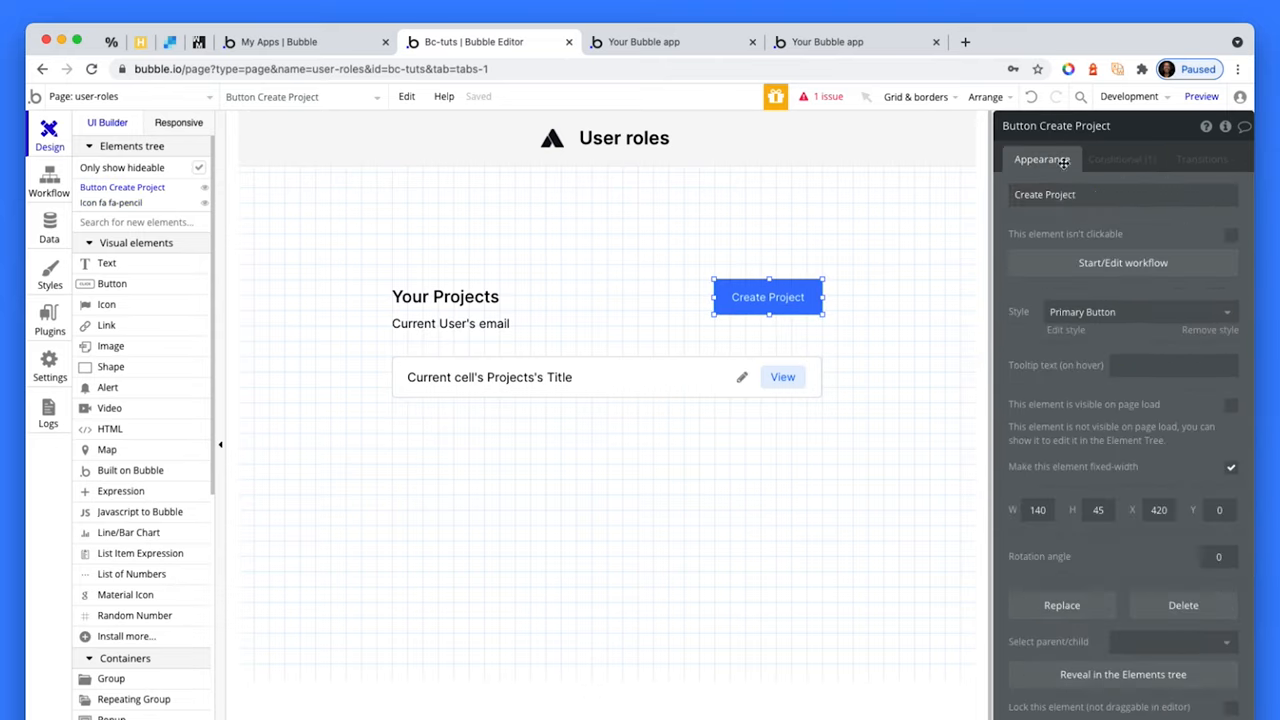
pyautogui.click(1122, 262)
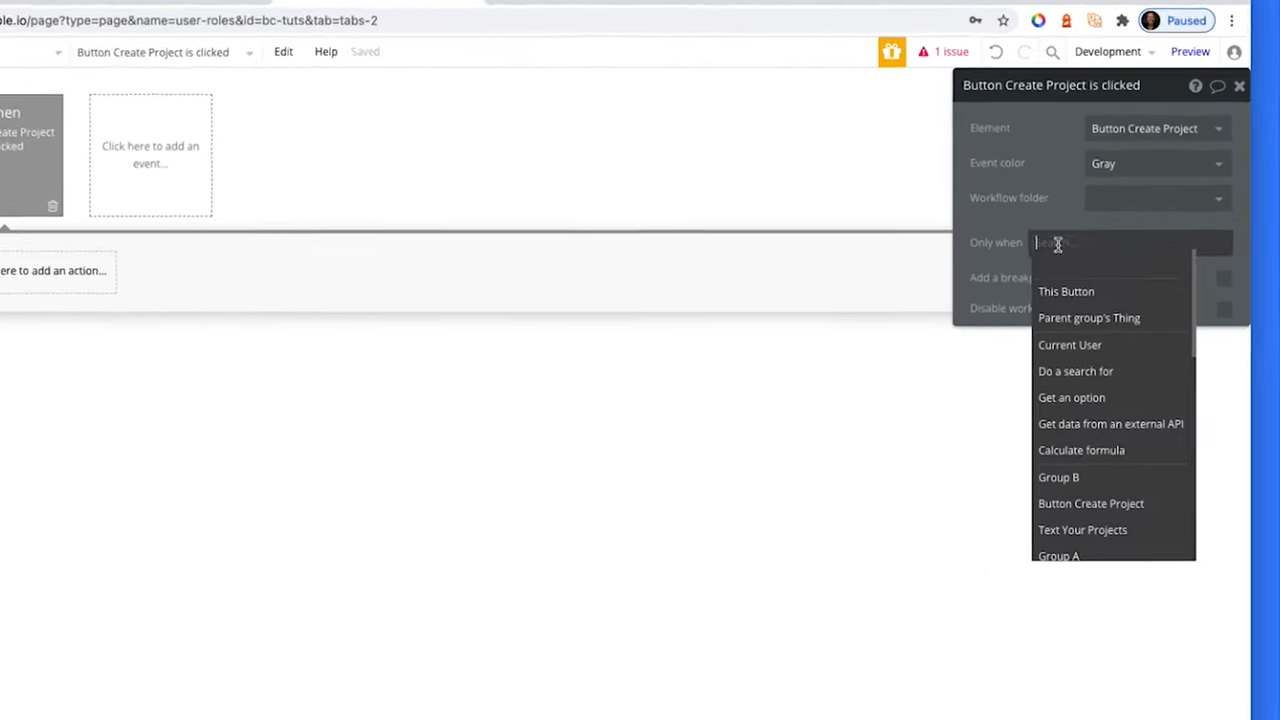
# Step: Set the Create Project click workflow's Only when to Current User's role is manager
pyautogui.click(1070, 344)
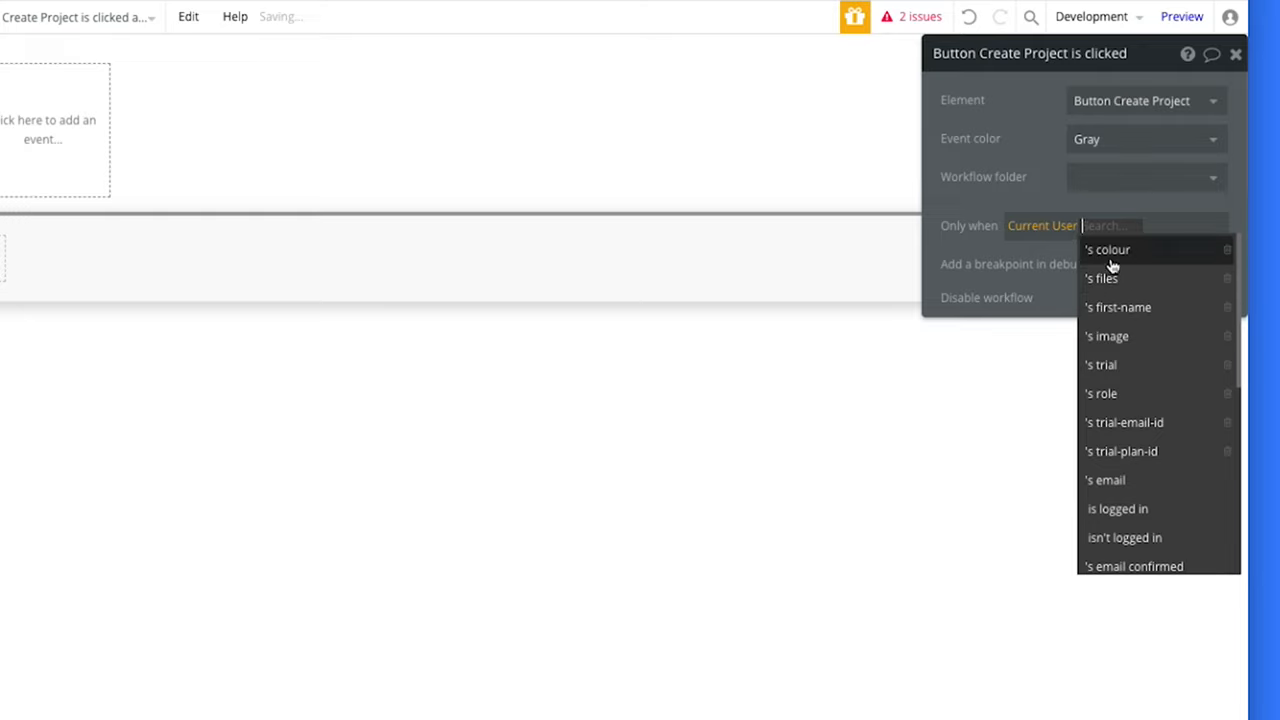
pyautogui.click(1101, 393)
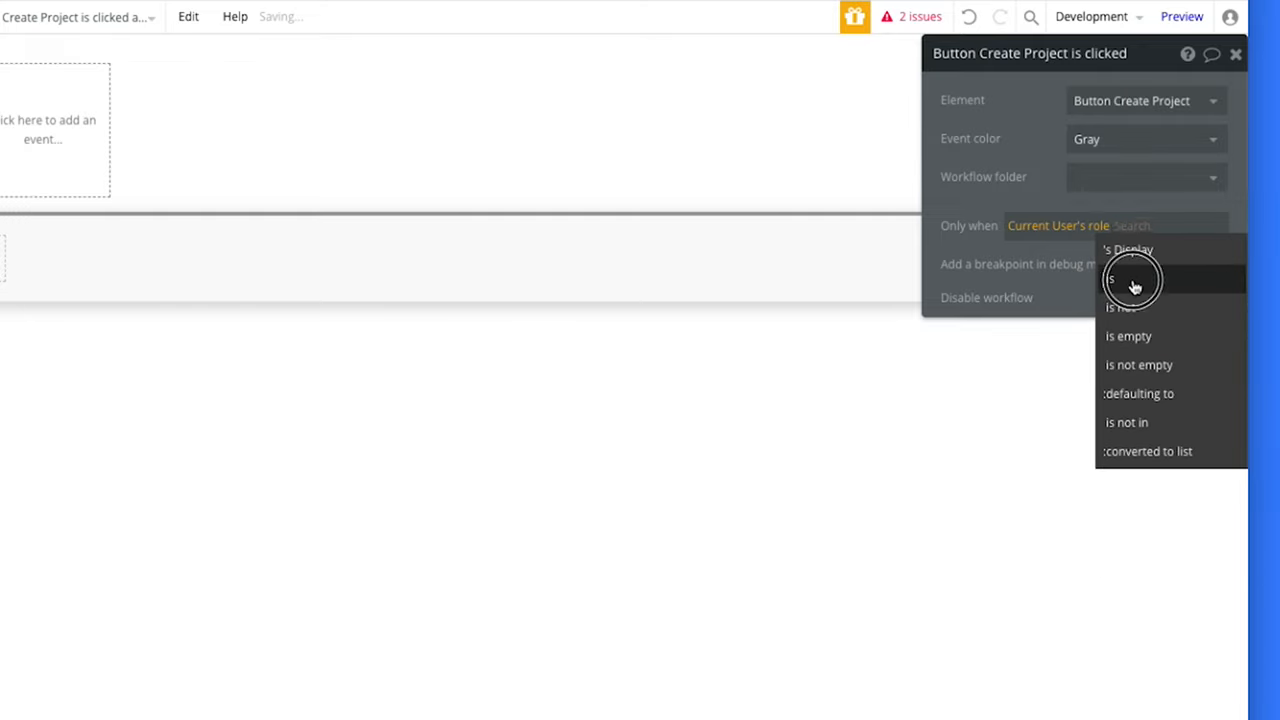
pyautogui.click(1133, 279)
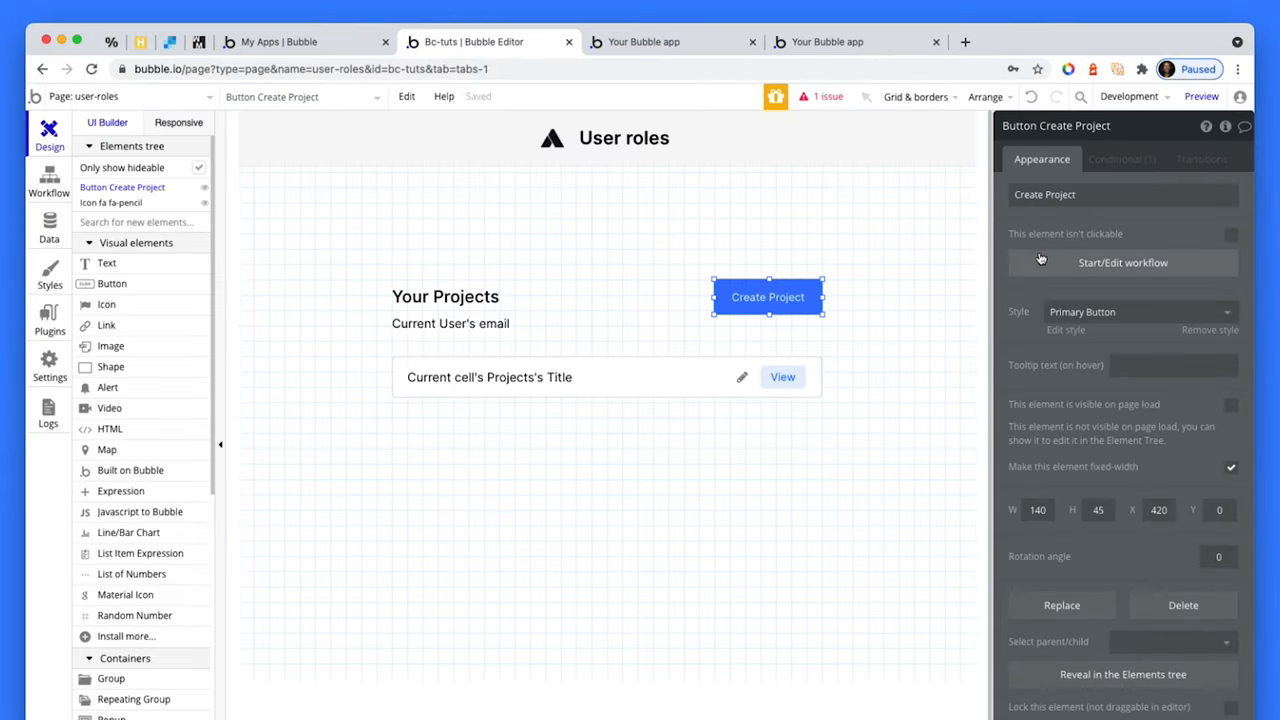
pyautogui.click(1122, 262)
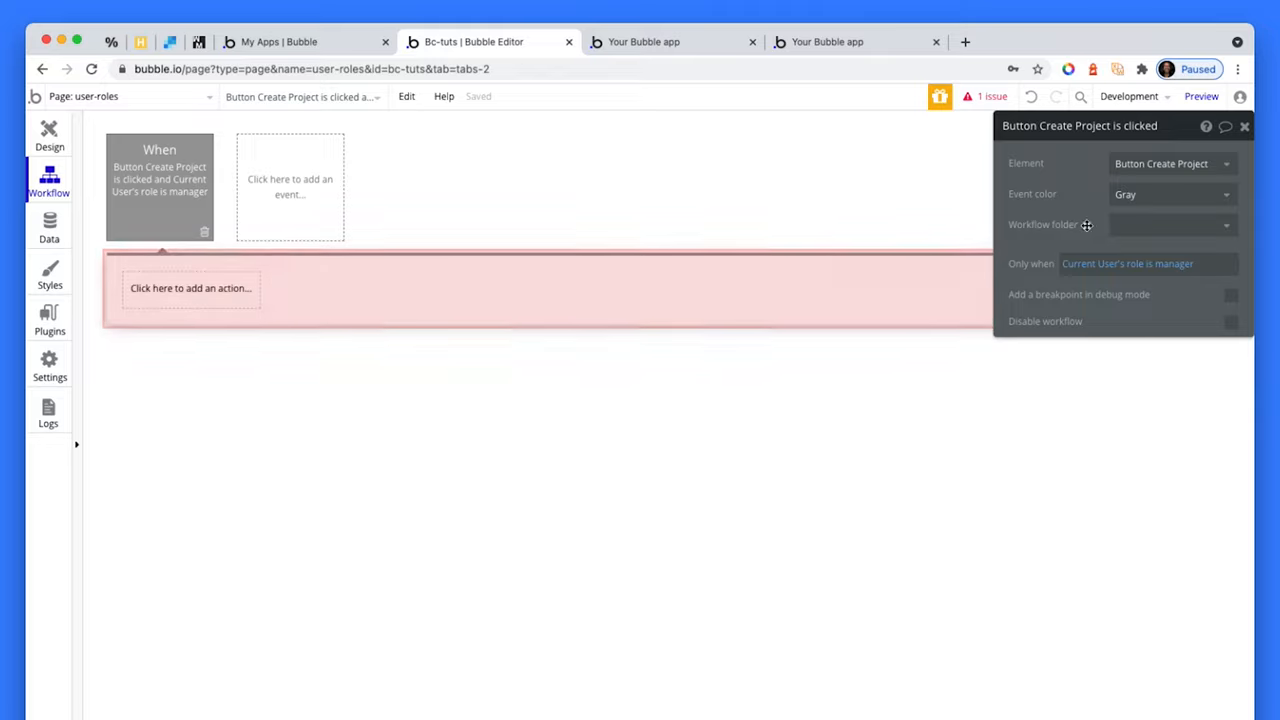
pyautogui.click(1127, 263)
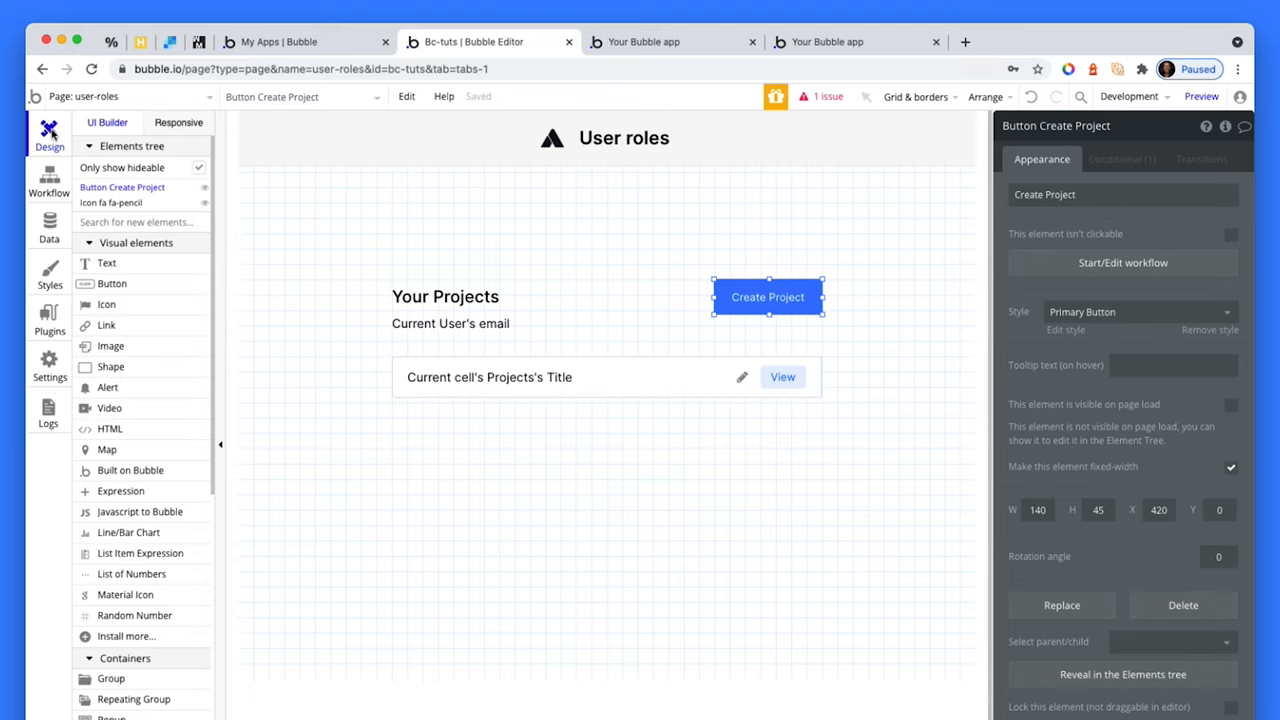
# Step: Add a Page is loaded workflow with Only when Current User's role is not admin and a Go to page index action
pyautogui.click(855, 265)
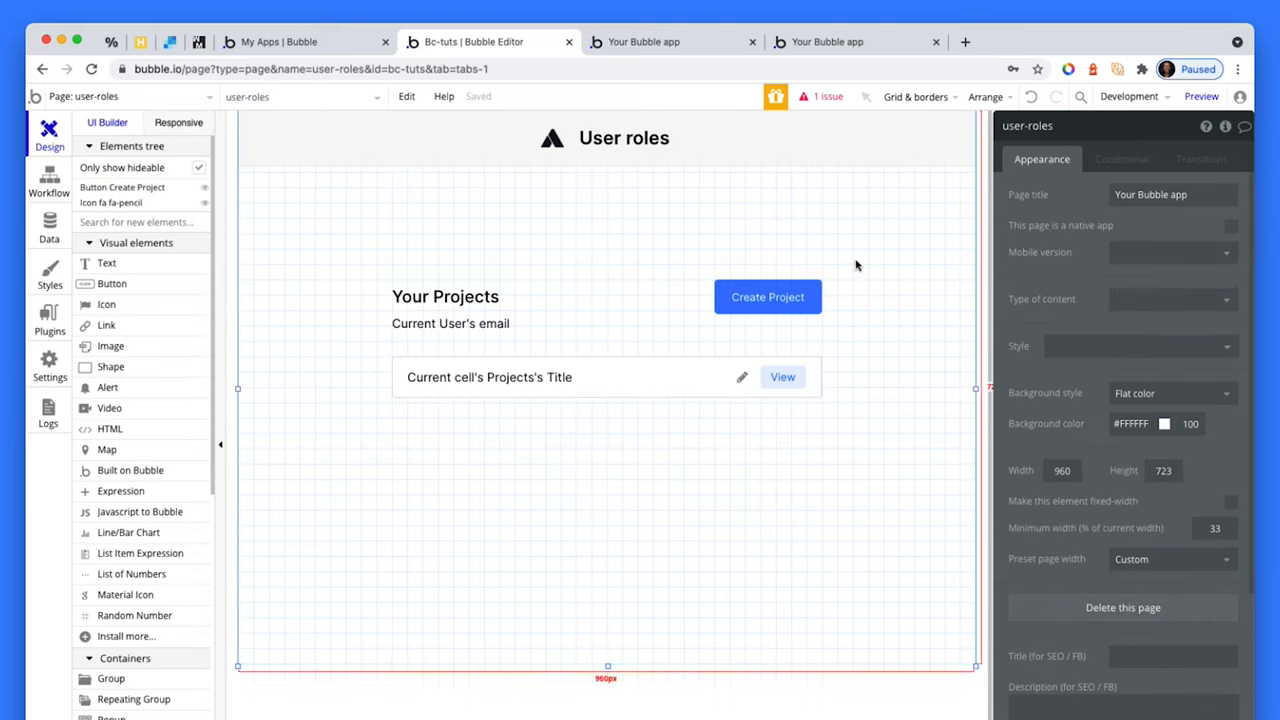
pyautogui.click(49, 180)
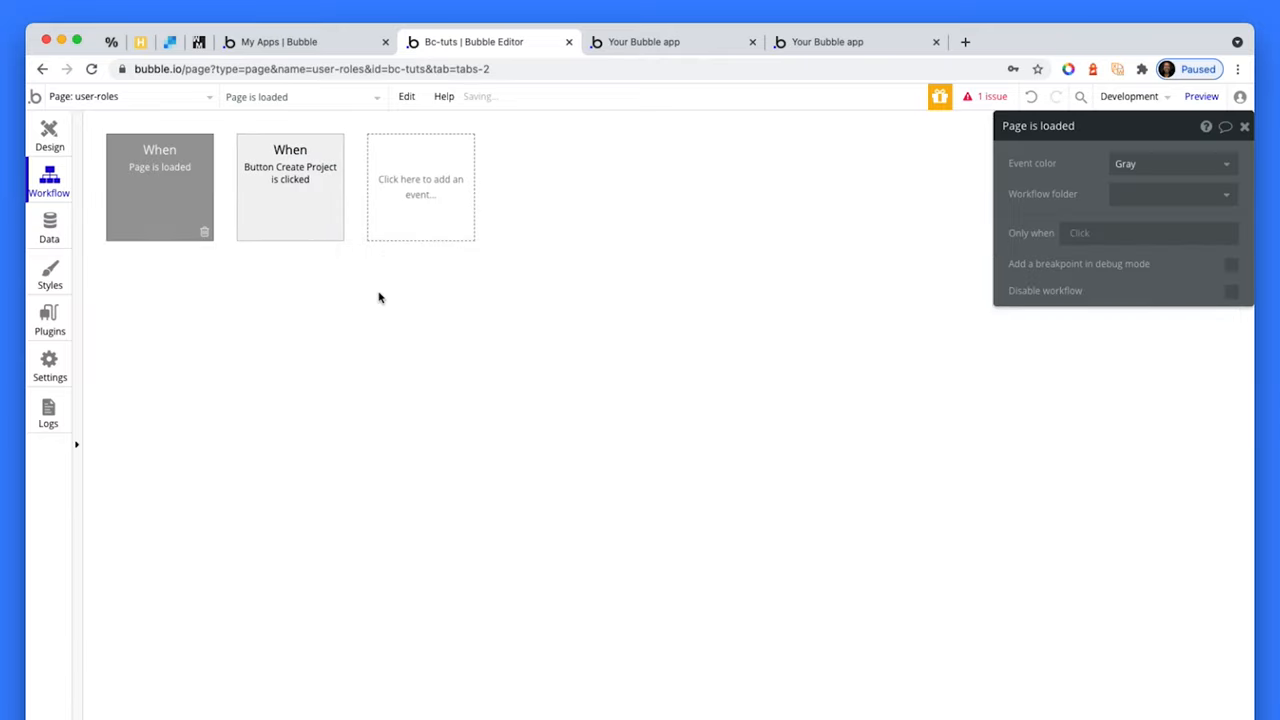
pyautogui.click(1148, 233)
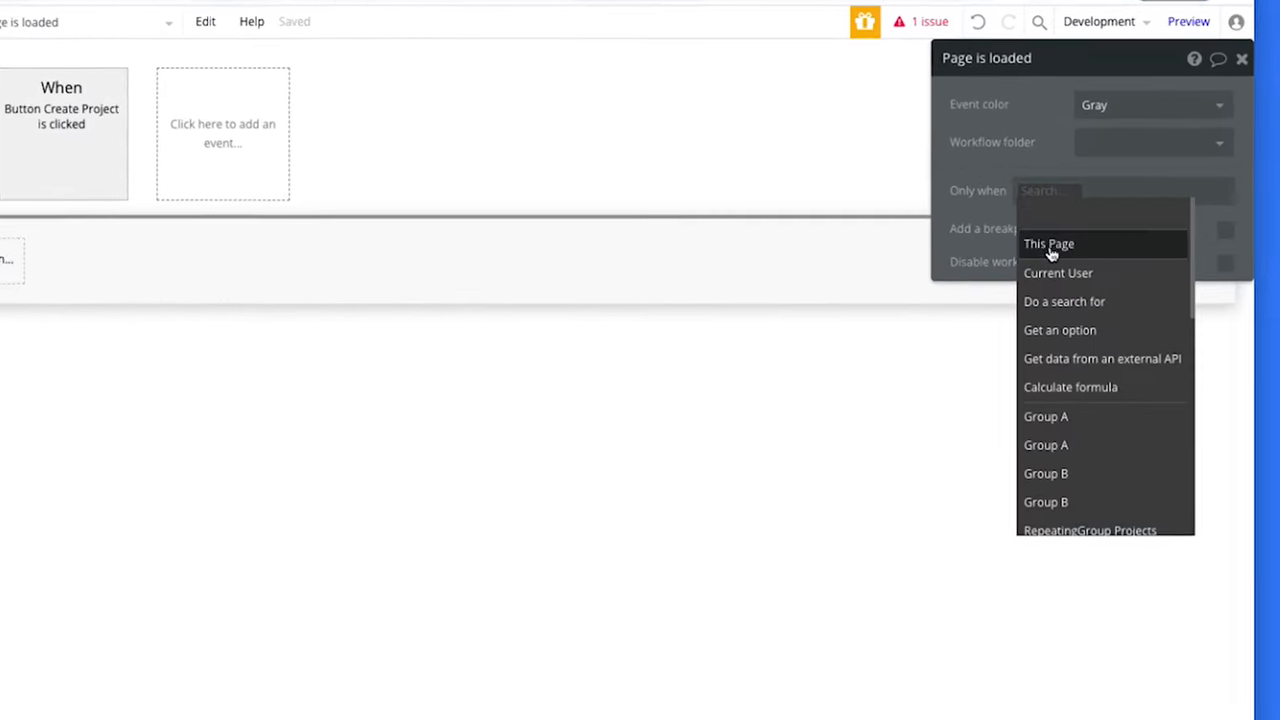
pyautogui.click(1058, 272)
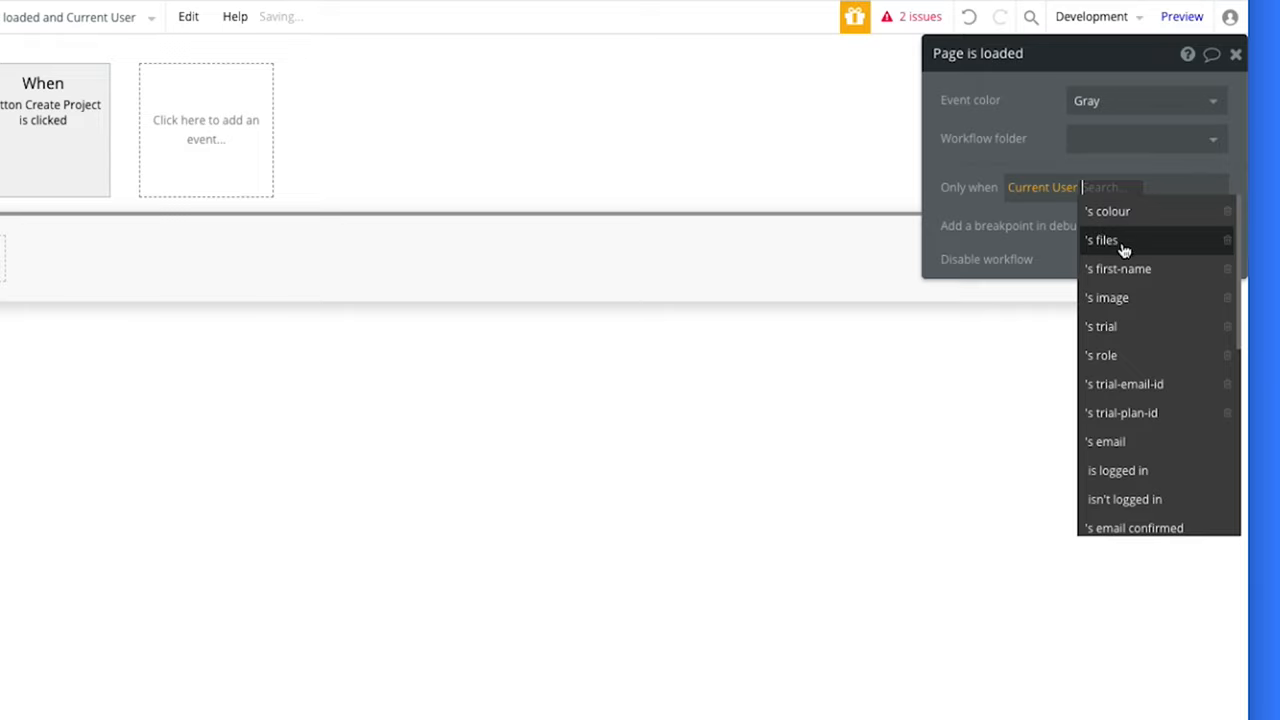
pyautogui.moveTo(1133, 351)
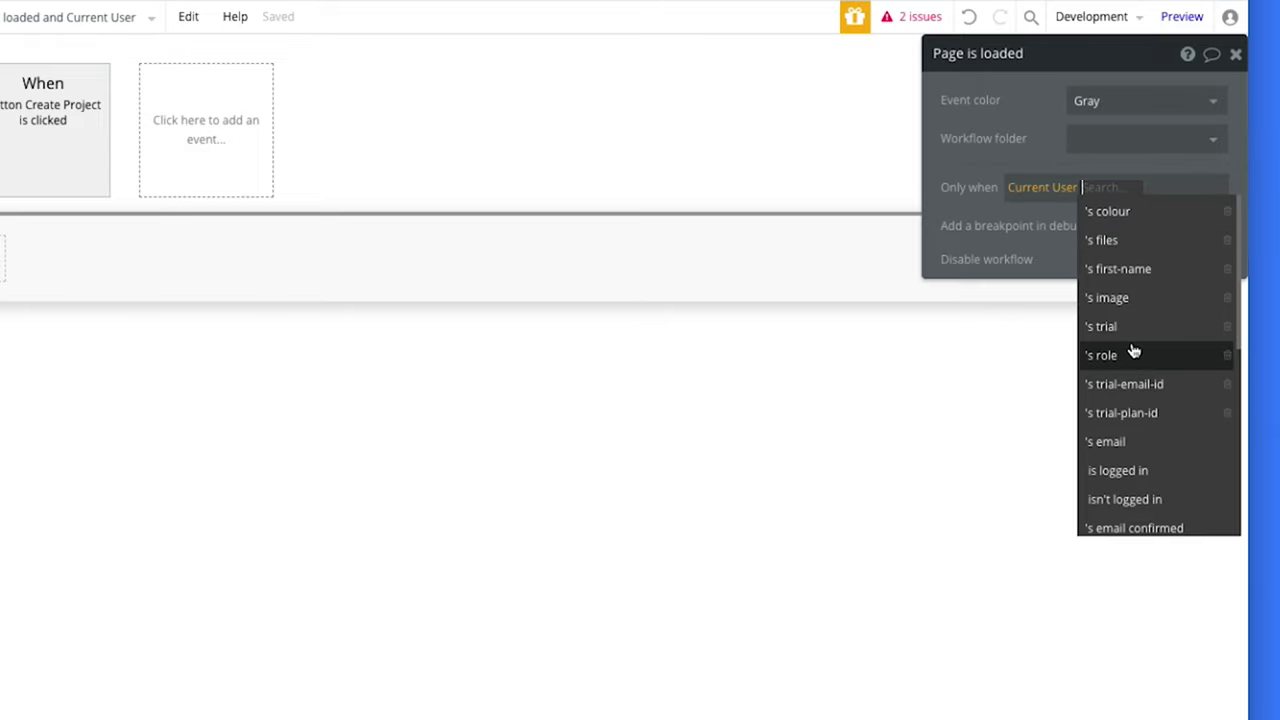
pyautogui.click(1101, 354)
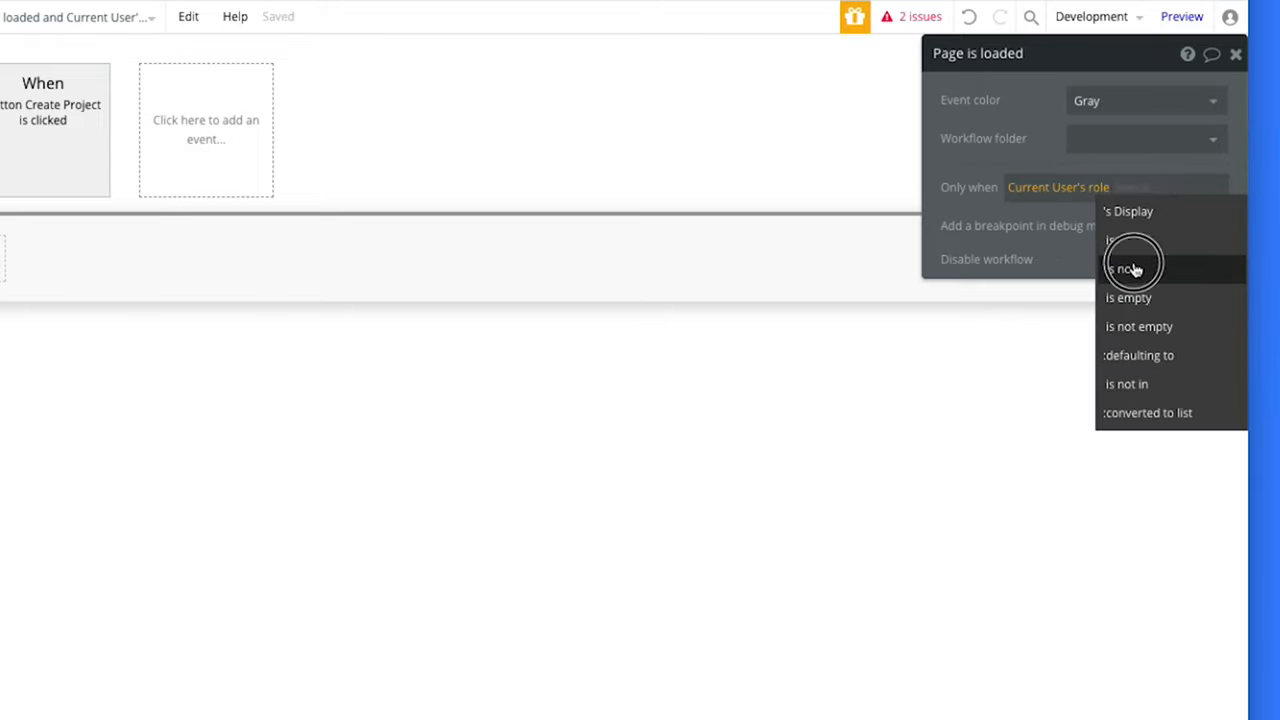
pyautogui.click(1130, 268)
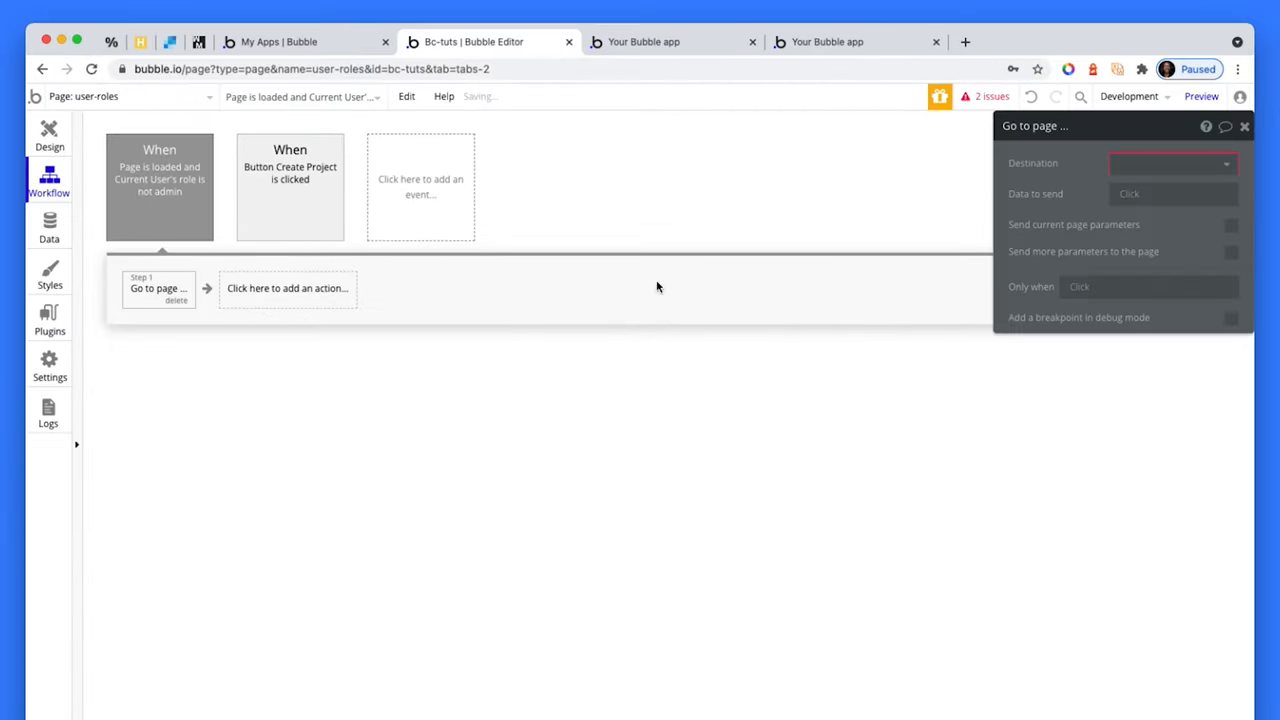
pyautogui.click(1170, 164)
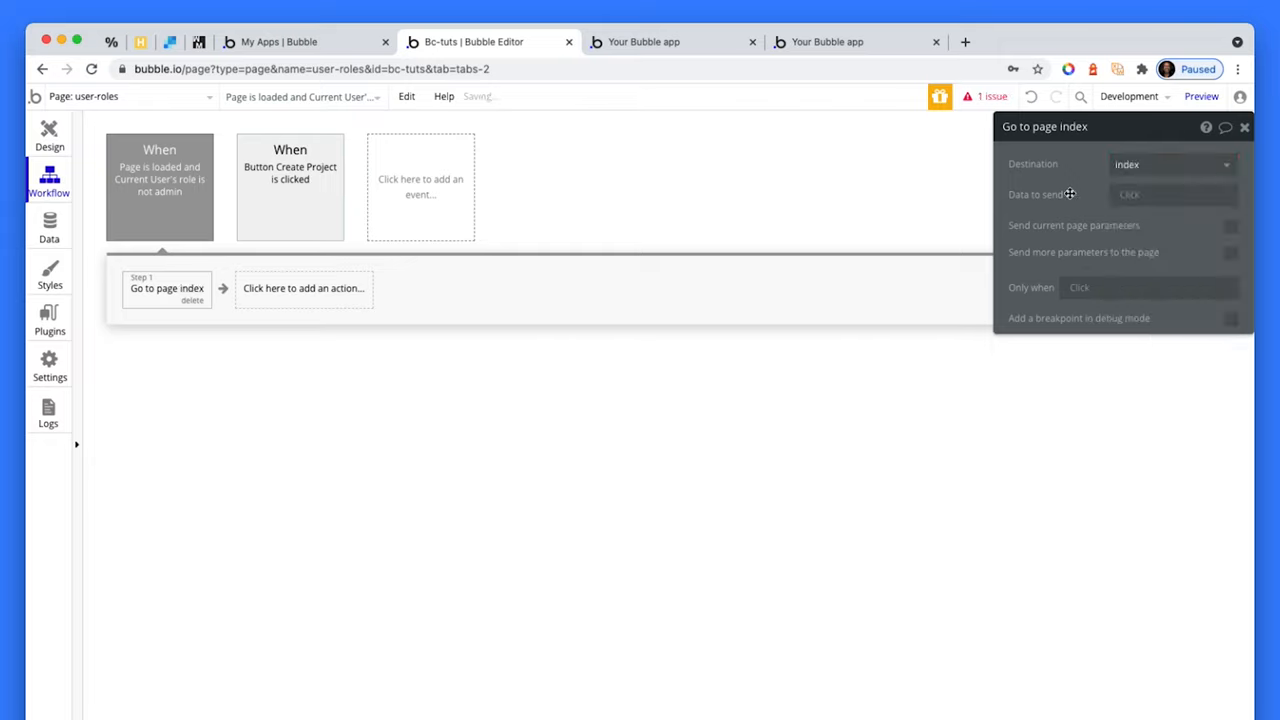
pyautogui.moveTo(1070, 194)
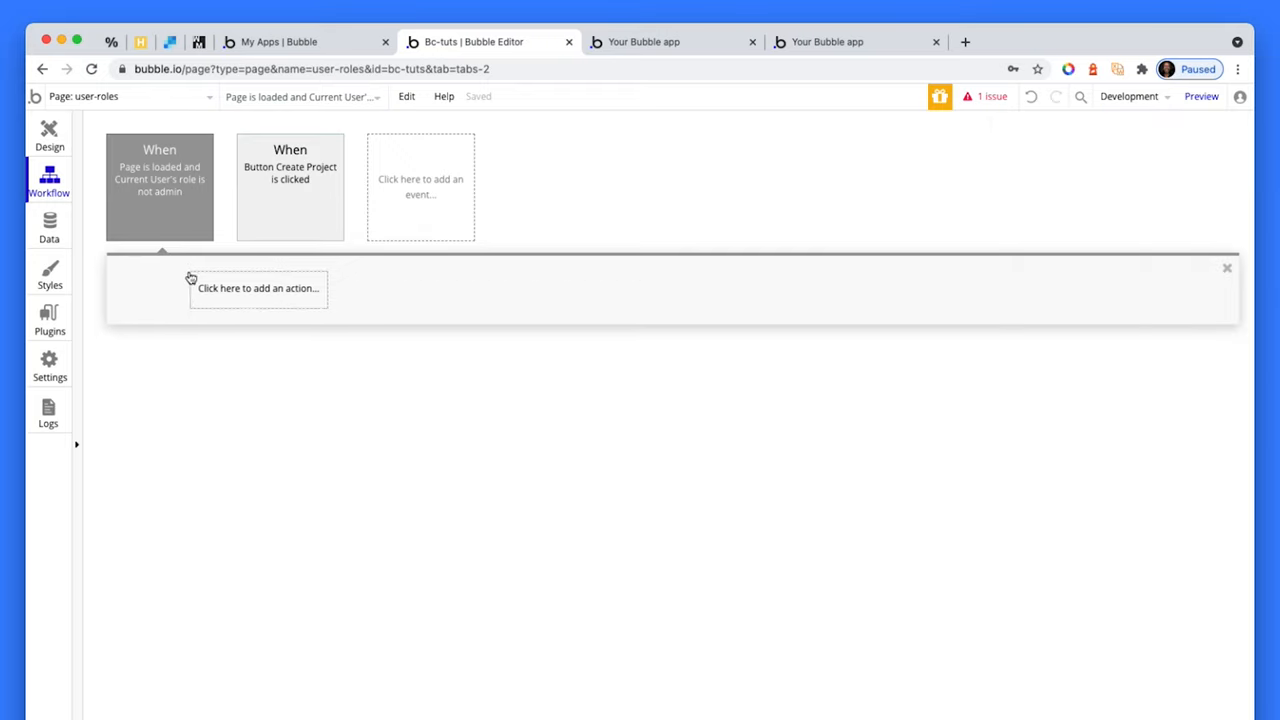
# Step: Clear the not-admin condition from the page-load event, leaving it empty
pyautogui.click(159, 186)
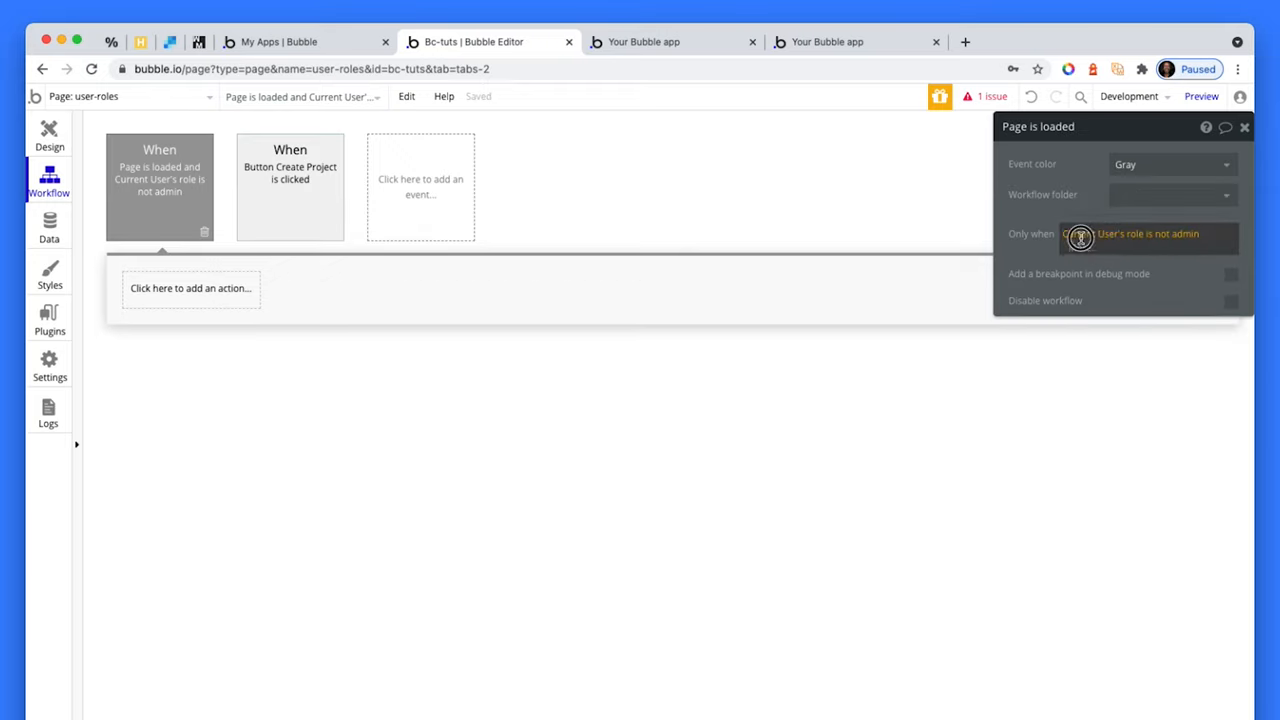
pyautogui.click(1080, 238)
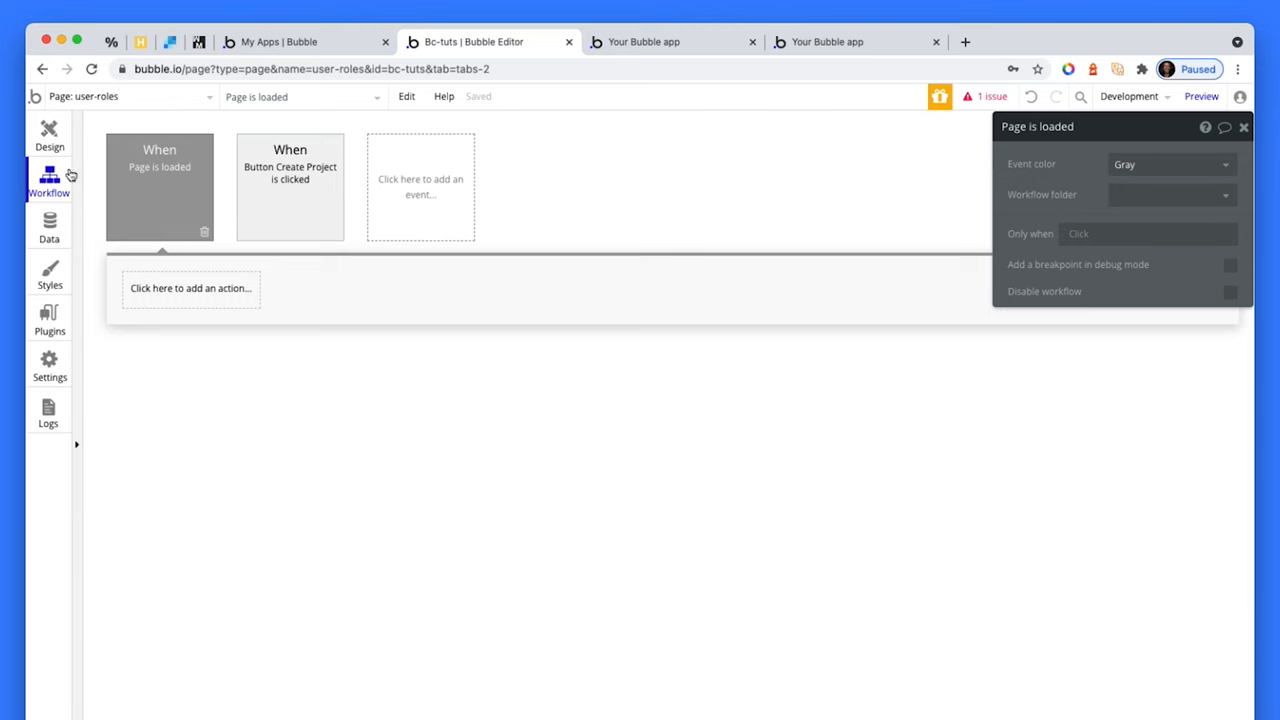